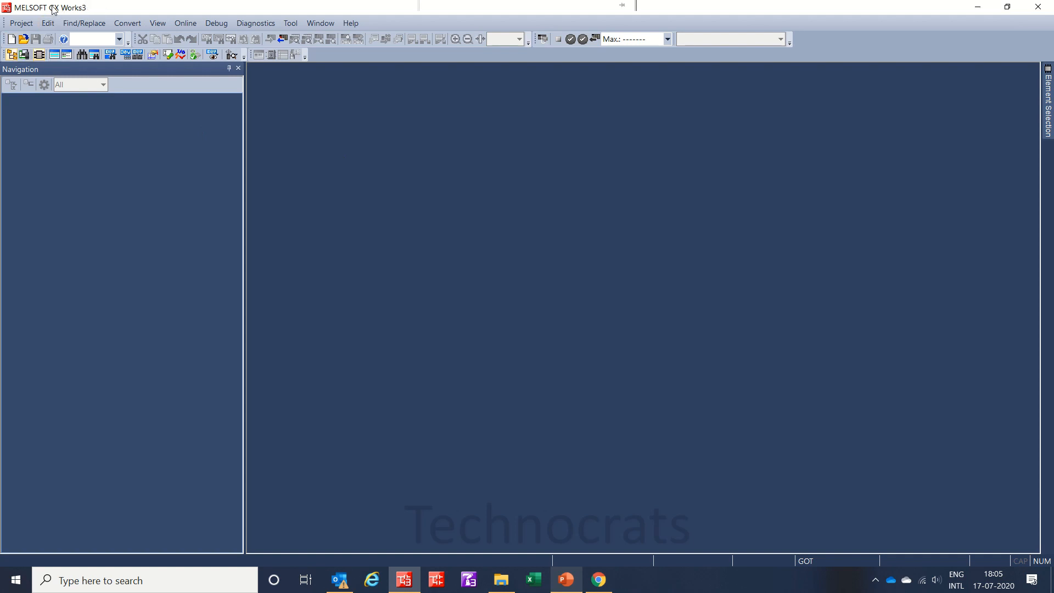
{"action": "mouse_move", "coordinate": [12, 39]}
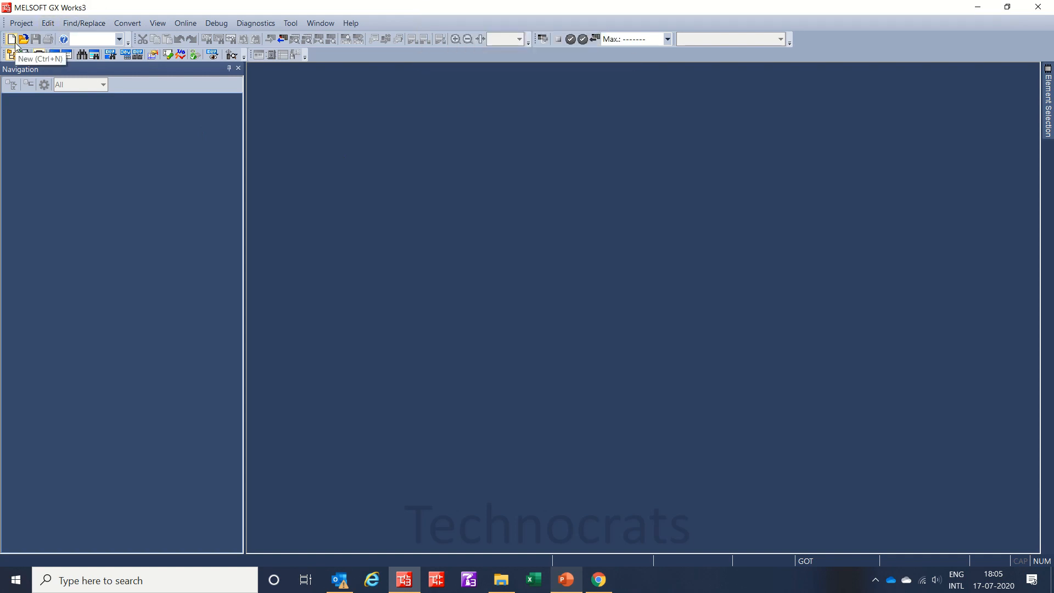
- Create a new FX5CPU series, FX5U type, Ladder project and accept the added CPU module
{"action": "left_click", "coordinate": [11, 38]}
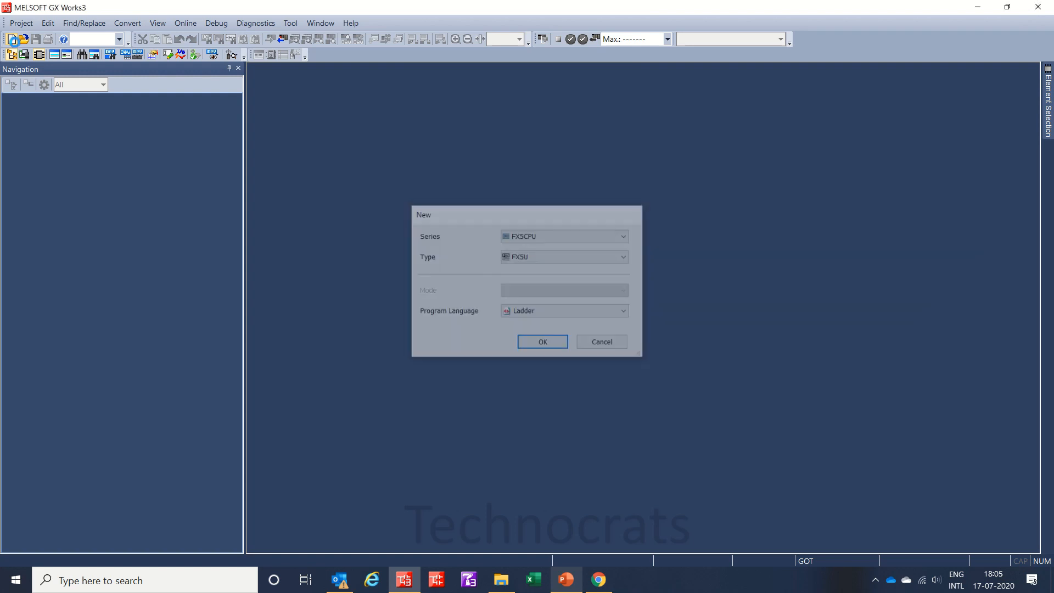
{"action": "left_click", "coordinate": [542, 341]}
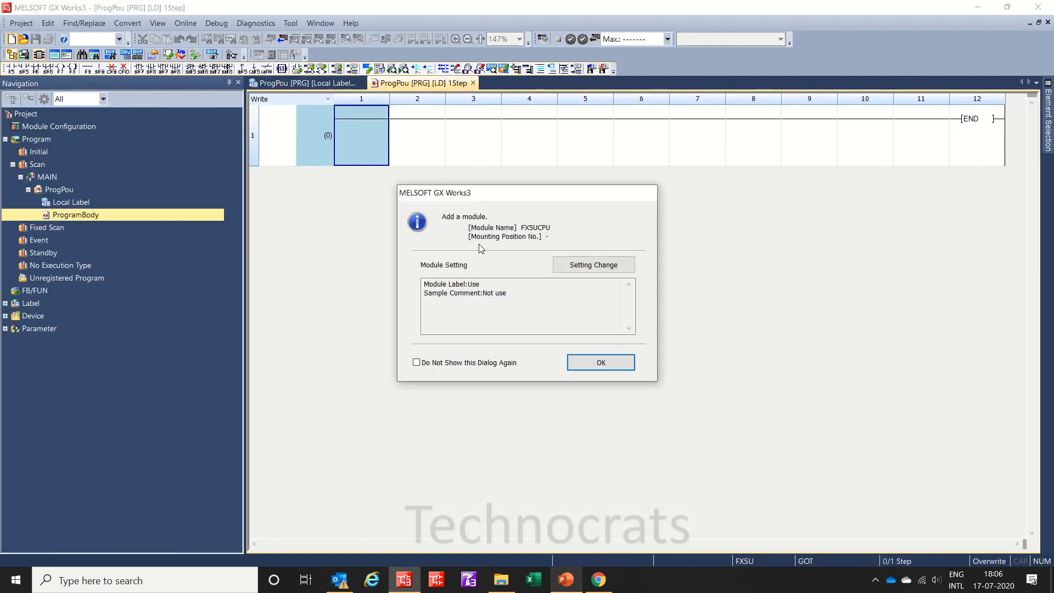
{"action": "left_click", "coordinate": [599, 362]}
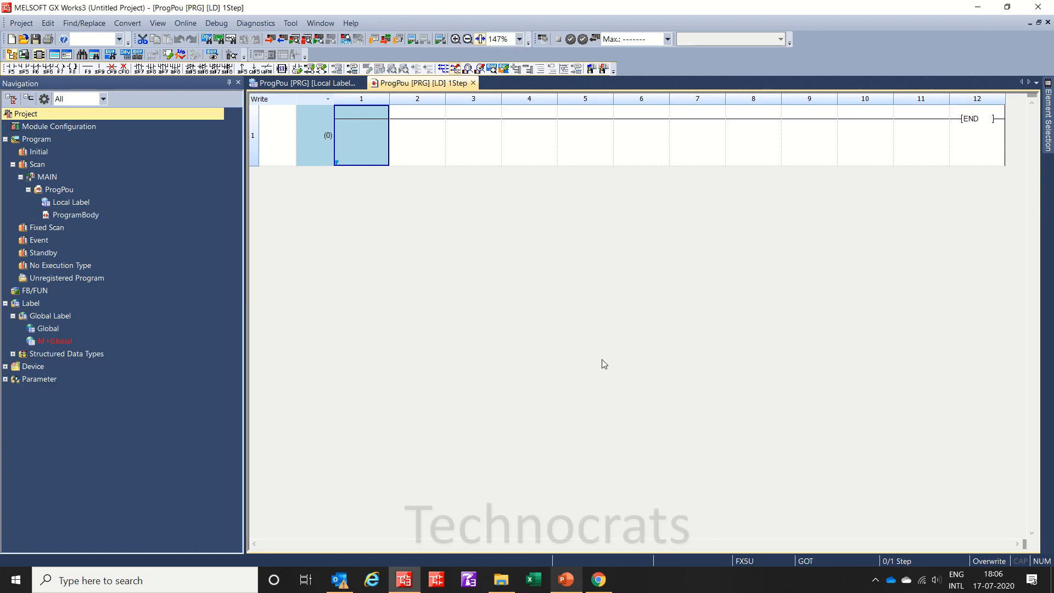
- Start adding a new module from Module Information under the project's Parameter entries
{"action": "left_click", "coordinate": [39, 378]}
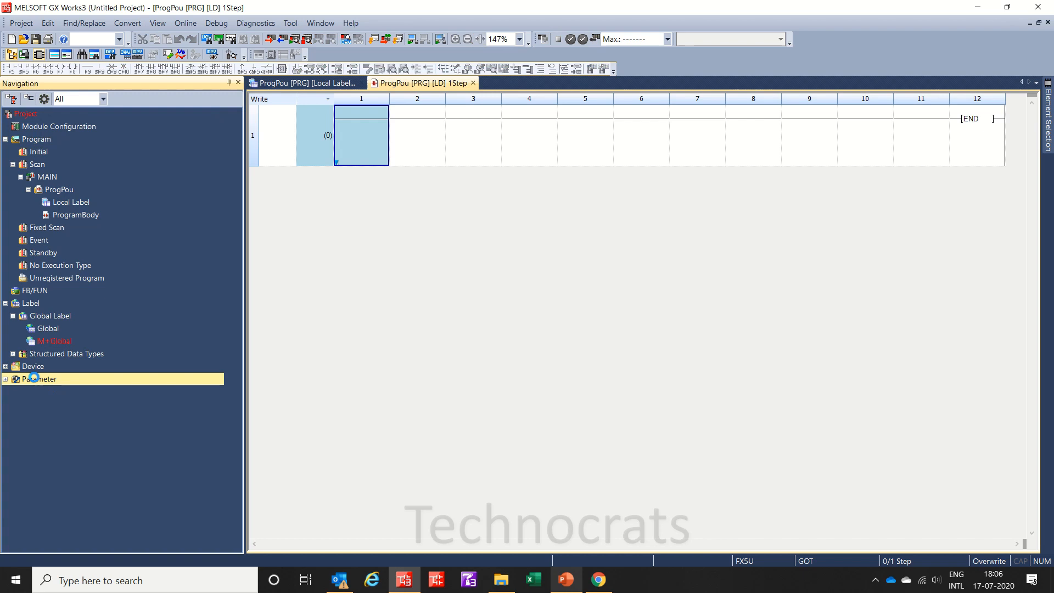
{"action": "left_click", "coordinate": [7, 379]}
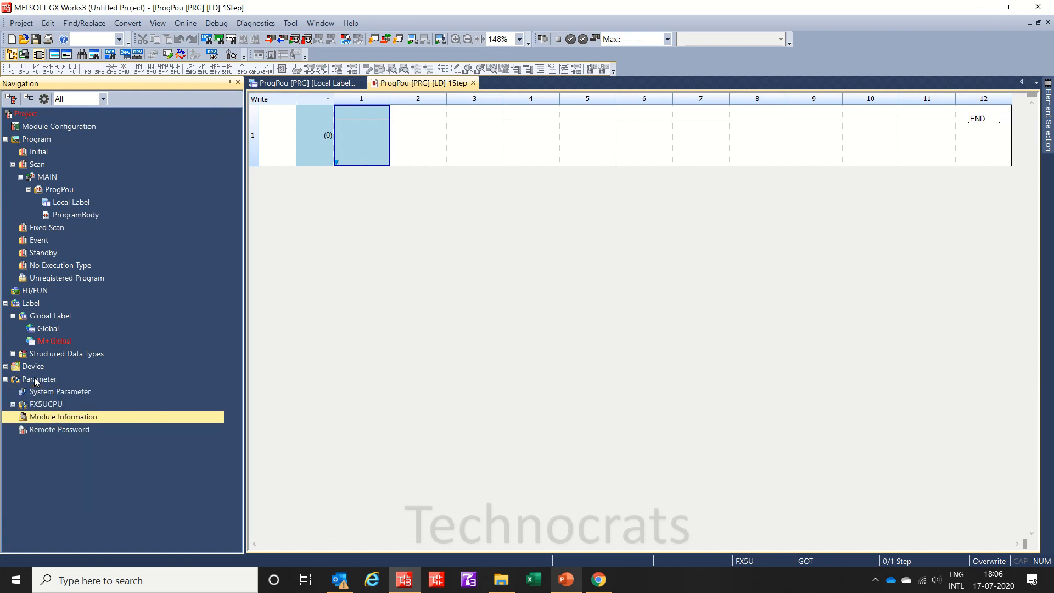
{"action": "right_click", "coordinate": [64, 416]}
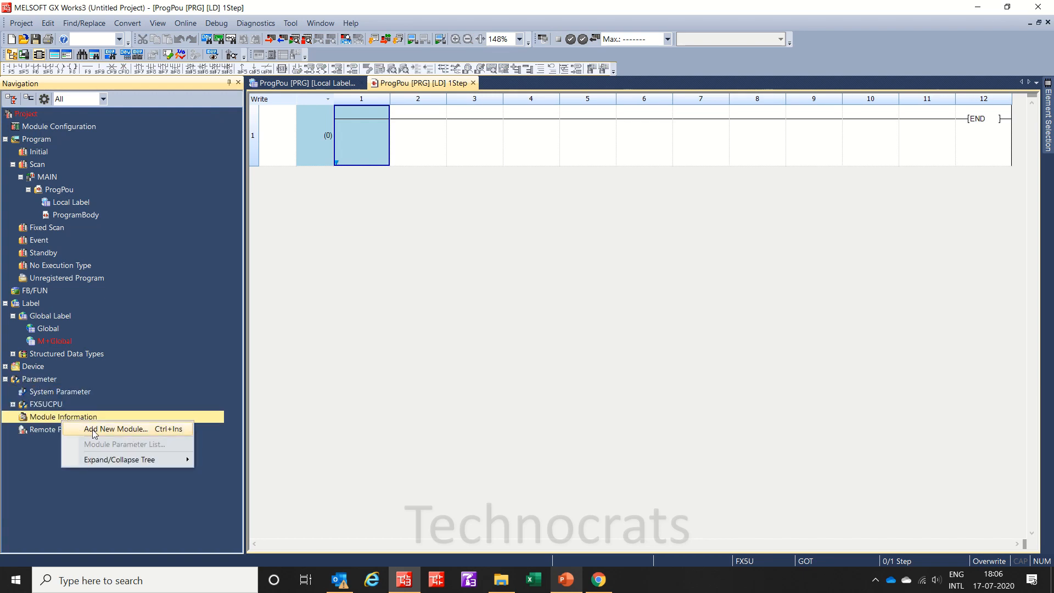
{"action": "left_click", "coordinate": [114, 428]}
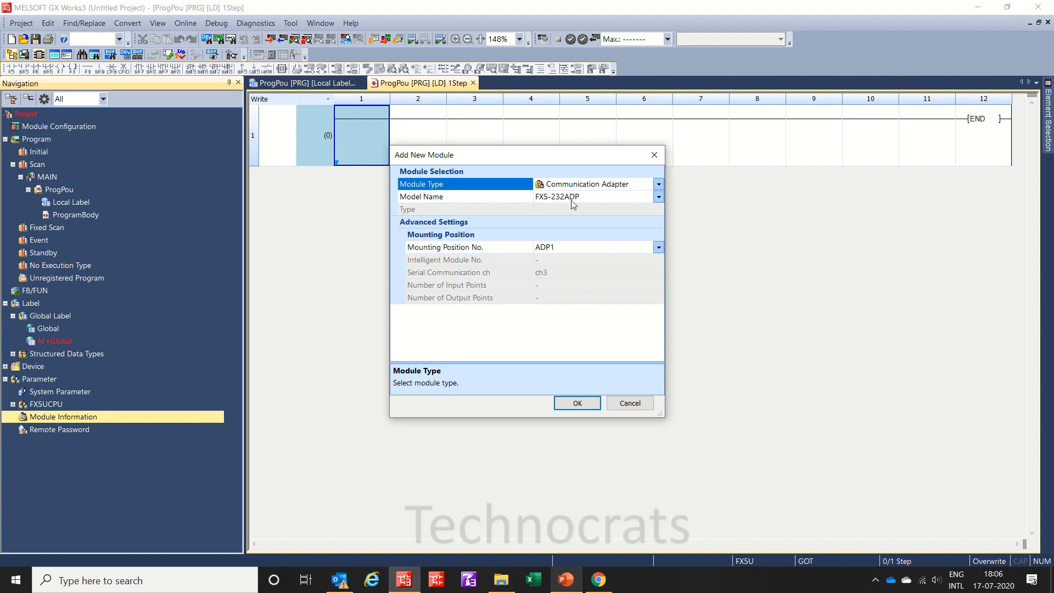
- Set the module type to Simple Motion (FX5-40SSC-S) and confirm its addition at position 1
{"action": "left_click", "coordinate": [657, 184]}
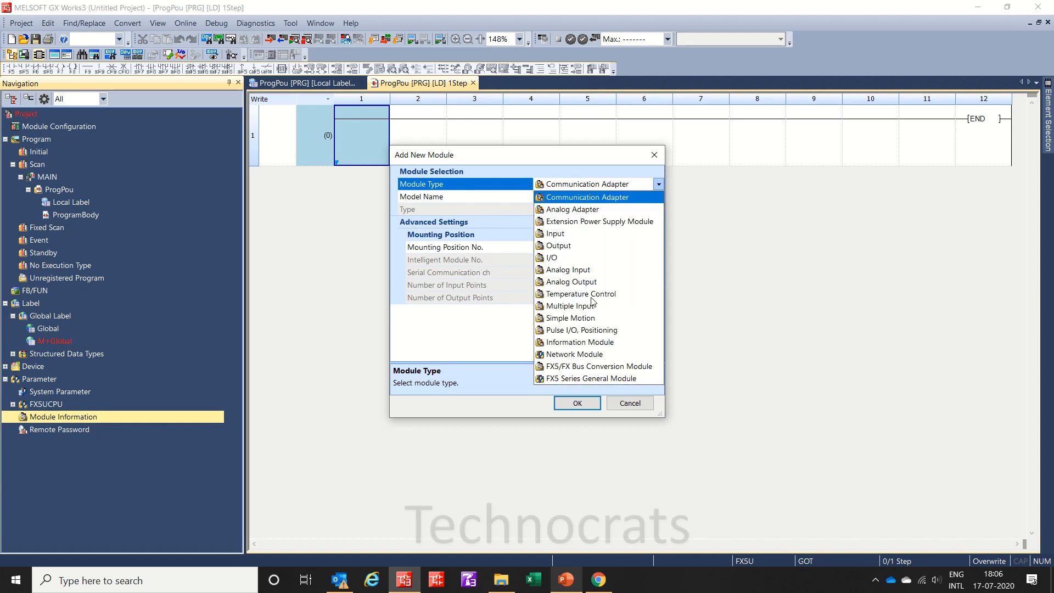
{"action": "left_click", "coordinate": [568, 318]}
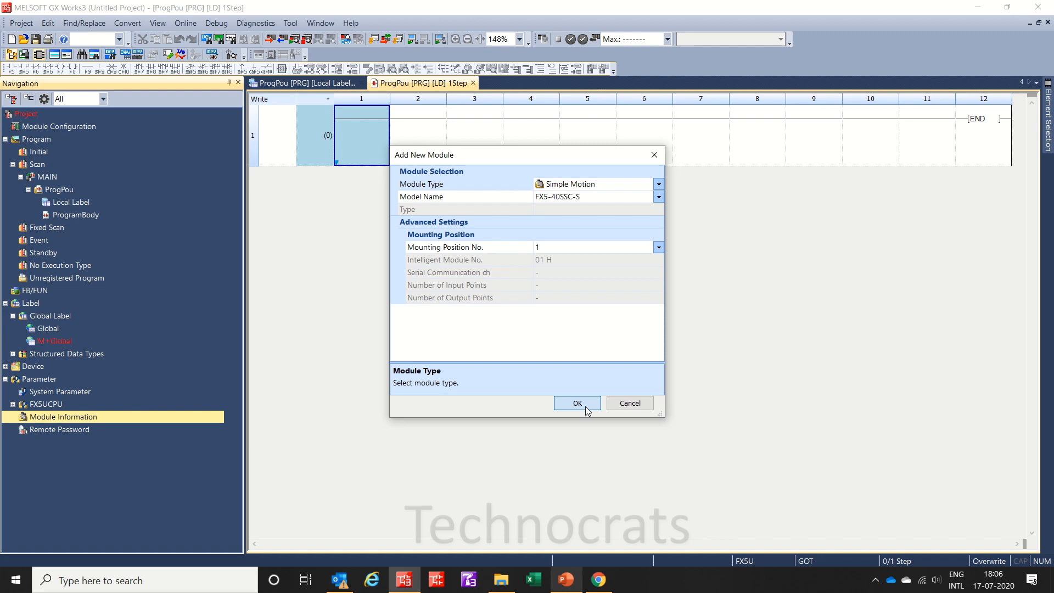
{"action": "left_click", "coordinate": [576, 402]}
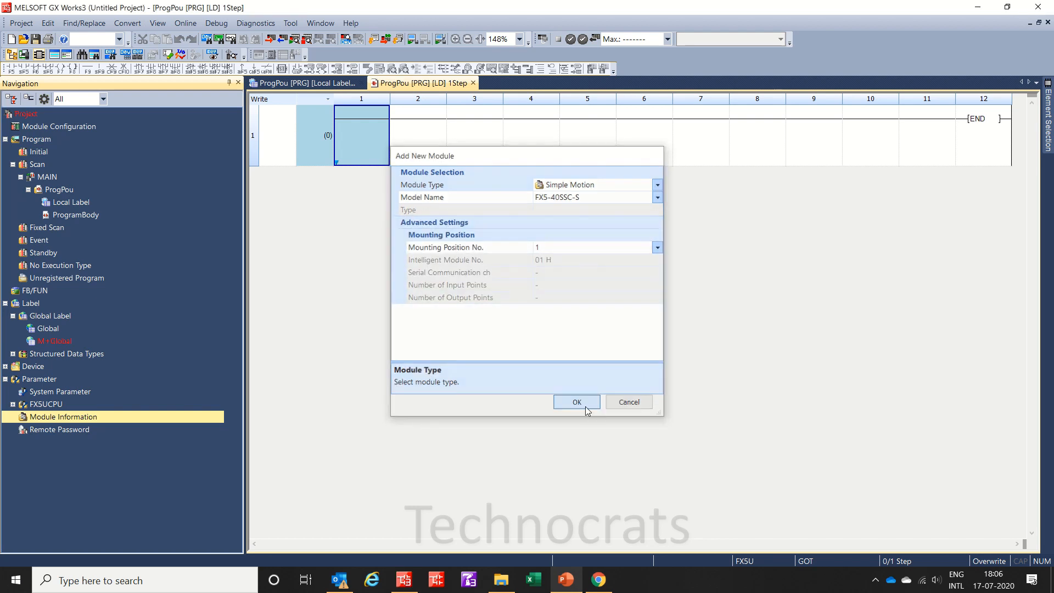
{"action": "left_click", "coordinate": [576, 402]}
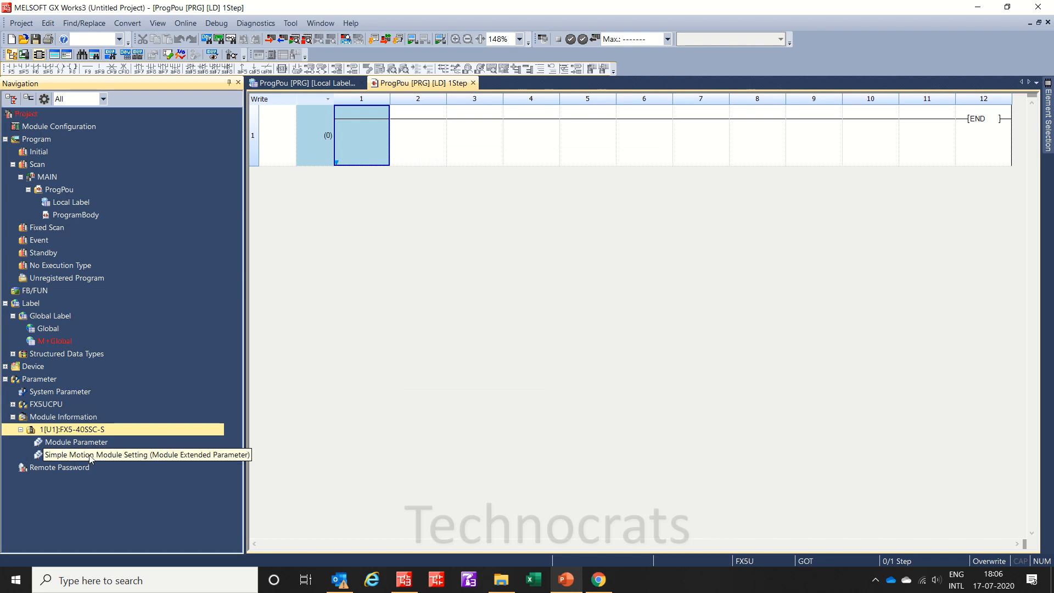
- Launch the Simple Motion Module Setting tool for the FX5-40SSC-S and open its buffer memory device list via Help
{"action": "left_click", "coordinate": [76, 441]}
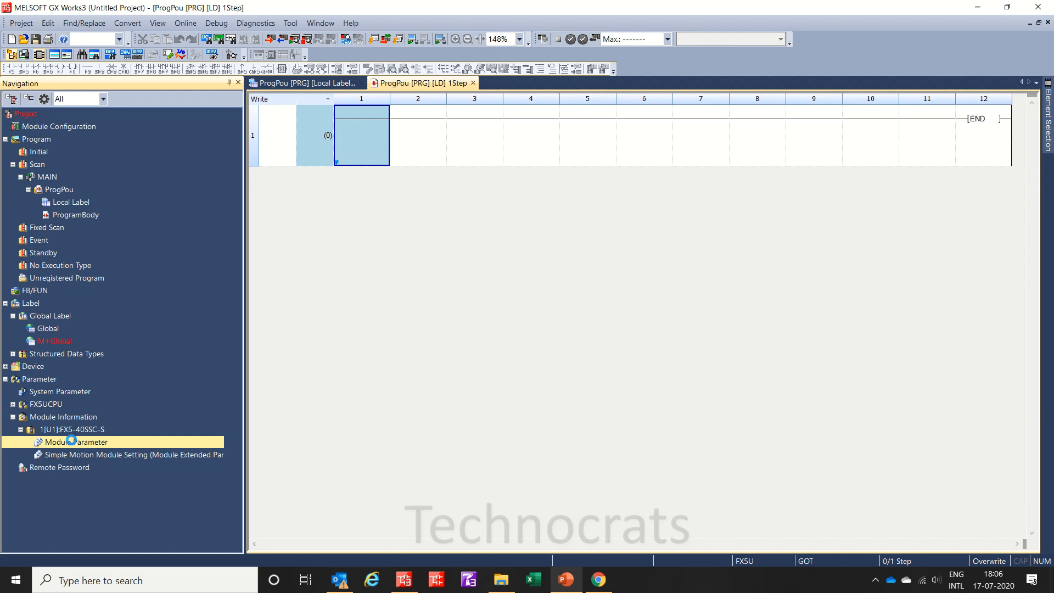
{"action": "double_click", "coordinate": [76, 441]}
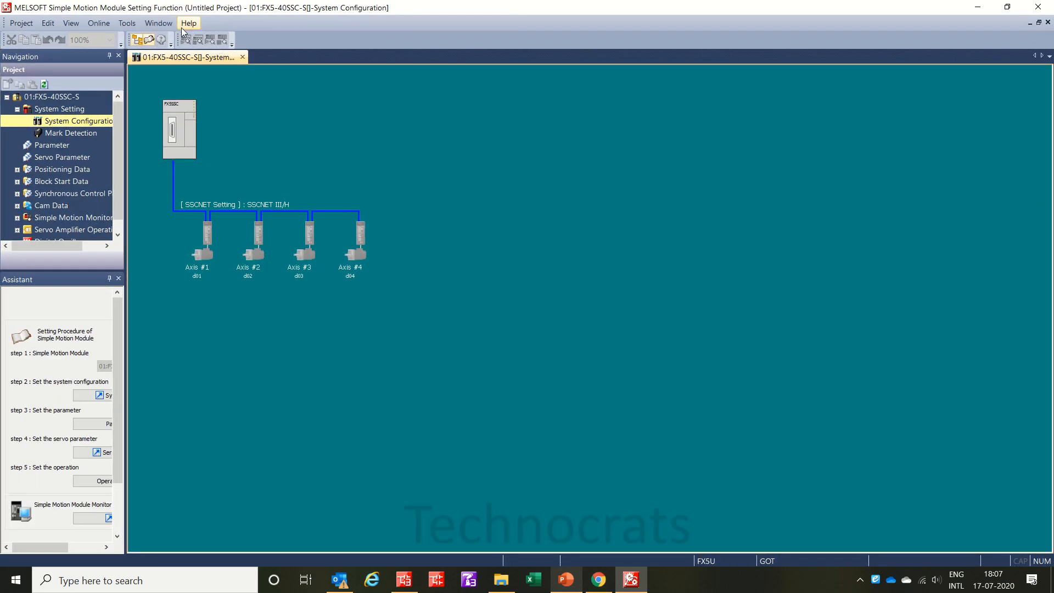
{"action": "left_click", "coordinate": [189, 22]}
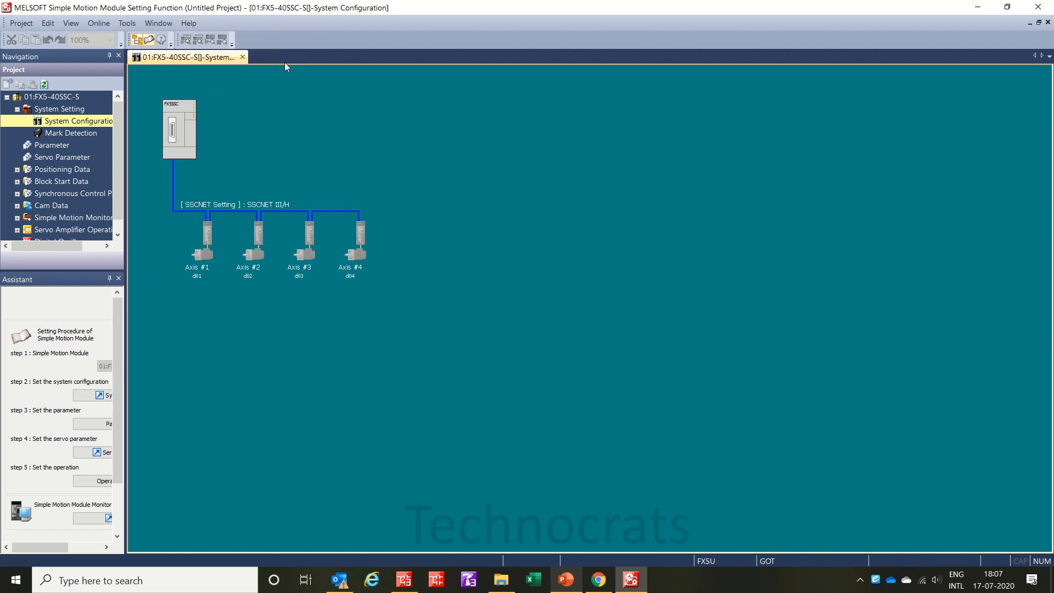
{"action": "left_click", "coordinate": [533, 580]}
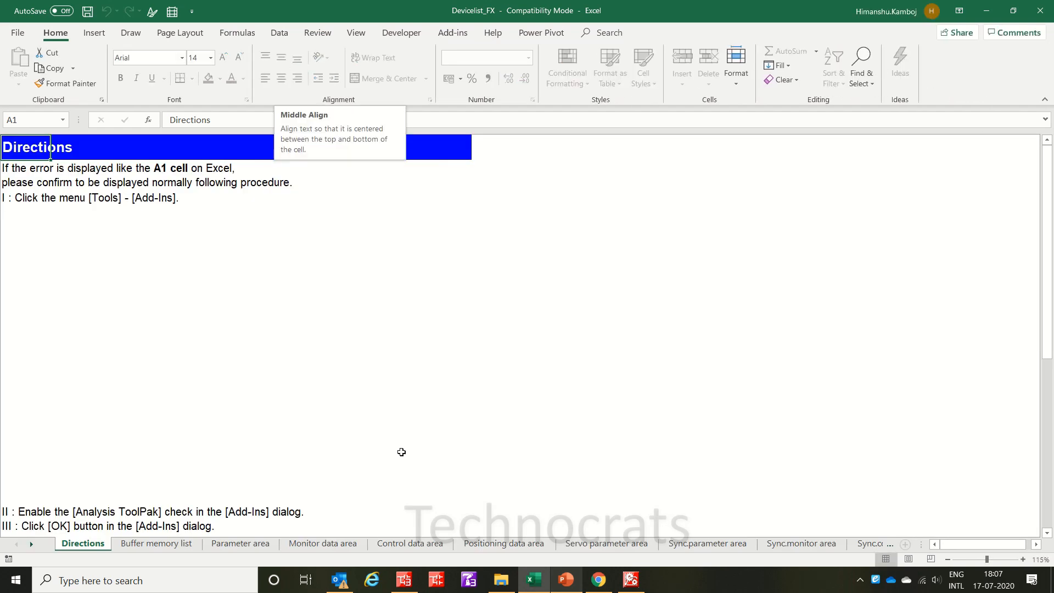
- Browse the Control data area sheet to Forward run JOG start (Cd.181, Un\G30101), then return to the project
{"action": "left_click", "coordinate": [240, 543]}
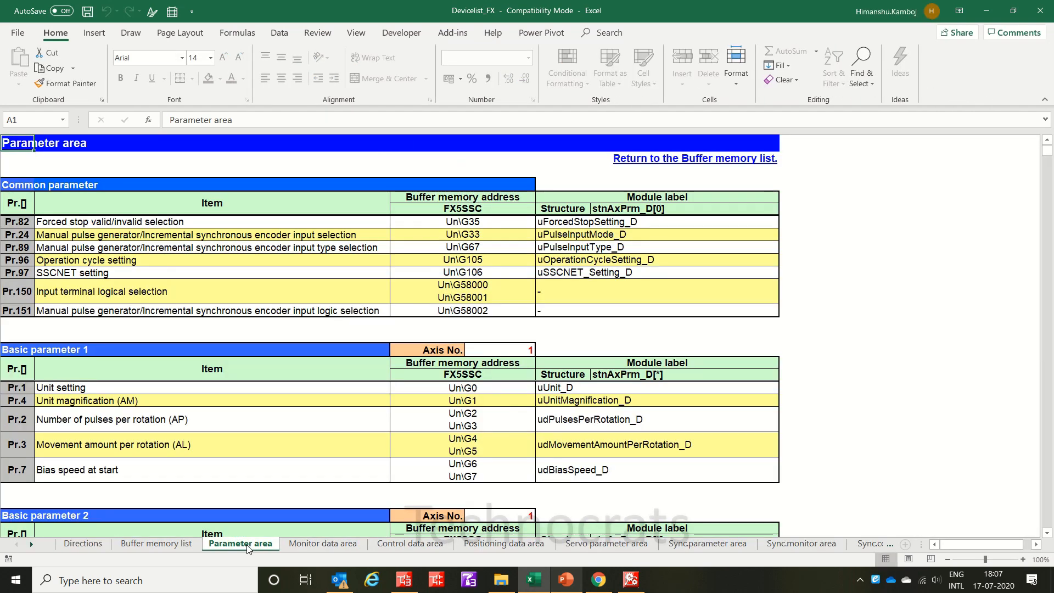
{"action": "left_click", "coordinate": [410, 543]}
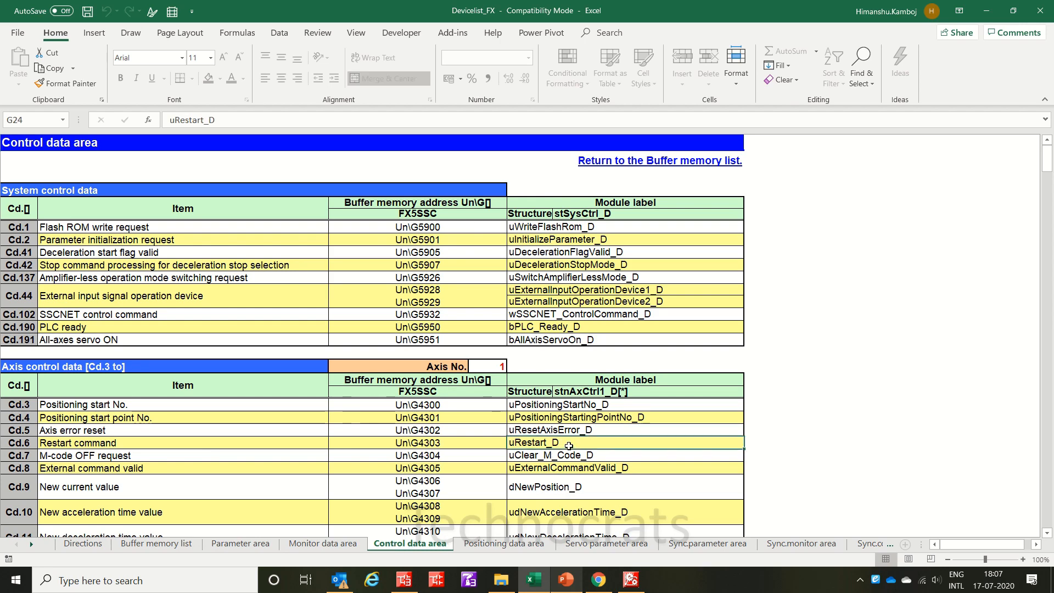
{"action": "scroll", "scroll_direction": "down", "scroll_amount": 3}
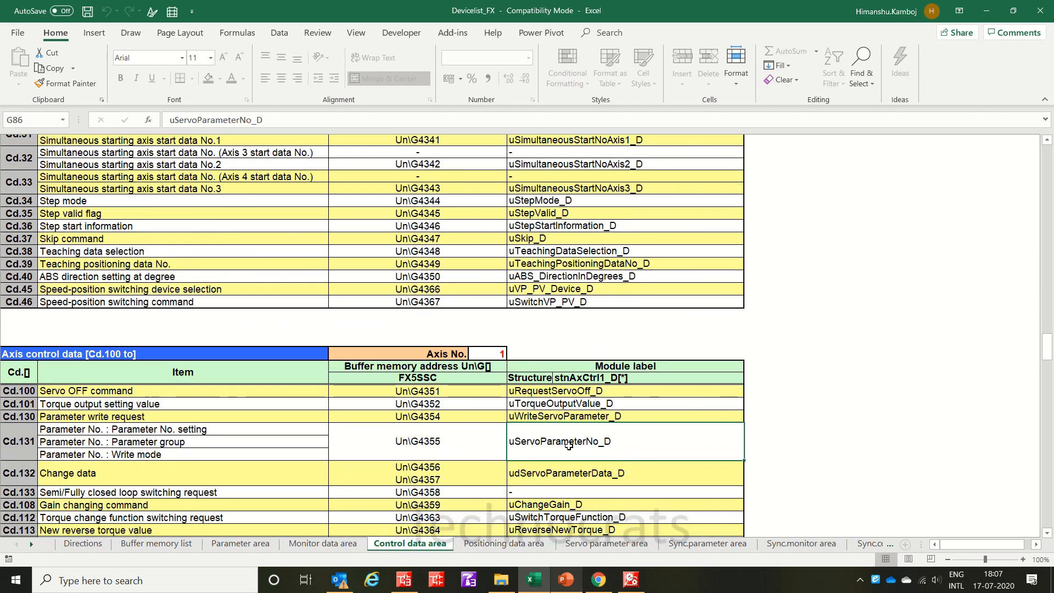
{"action": "scroll", "scroll_direction": "down", "scroll_amount": 3}
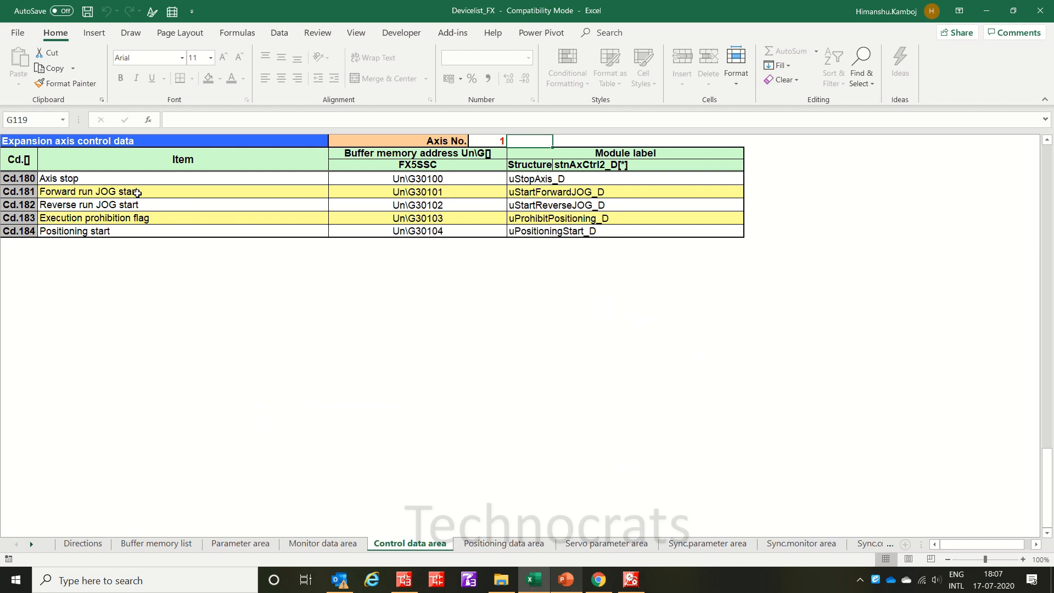
{"action": "left_click", "coordinate": [417, 191]}
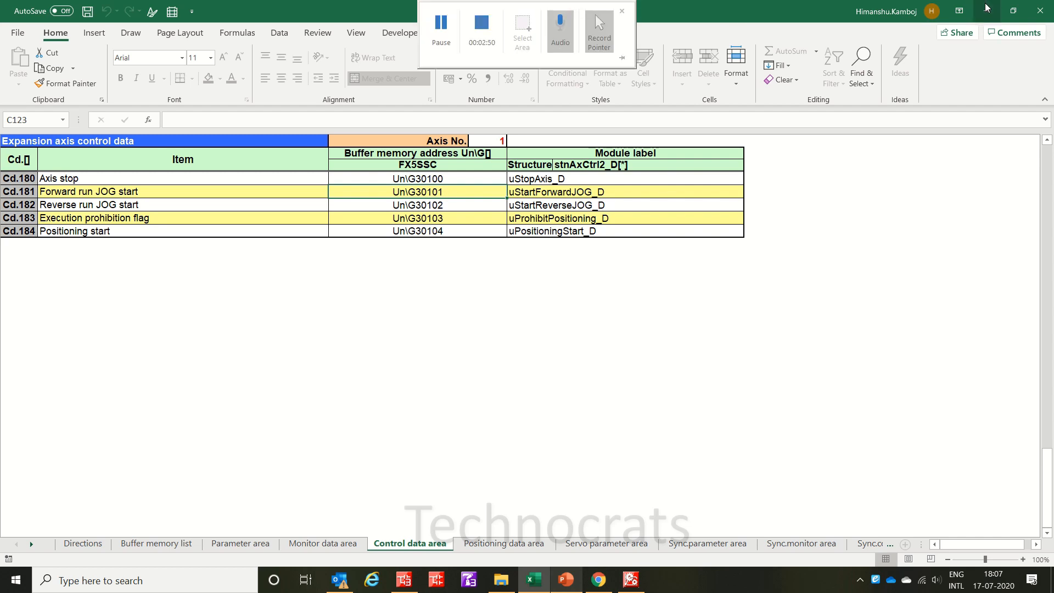
{"action": "left_click", "coordinate": [630, 580]}
{"action": "type", "text": "m"}
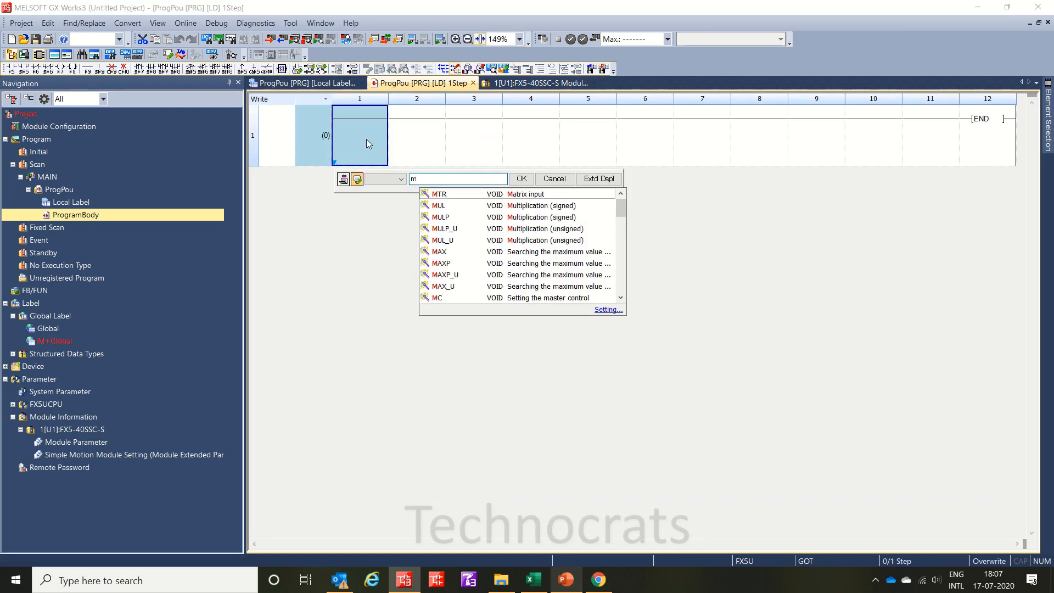
- Enter a ladder rung with SM400 and M1 contacts driving an output coil on U1\G30101.0
{"action": "type", "text": "sm4"}
{"action": "type", "text": "m1"}
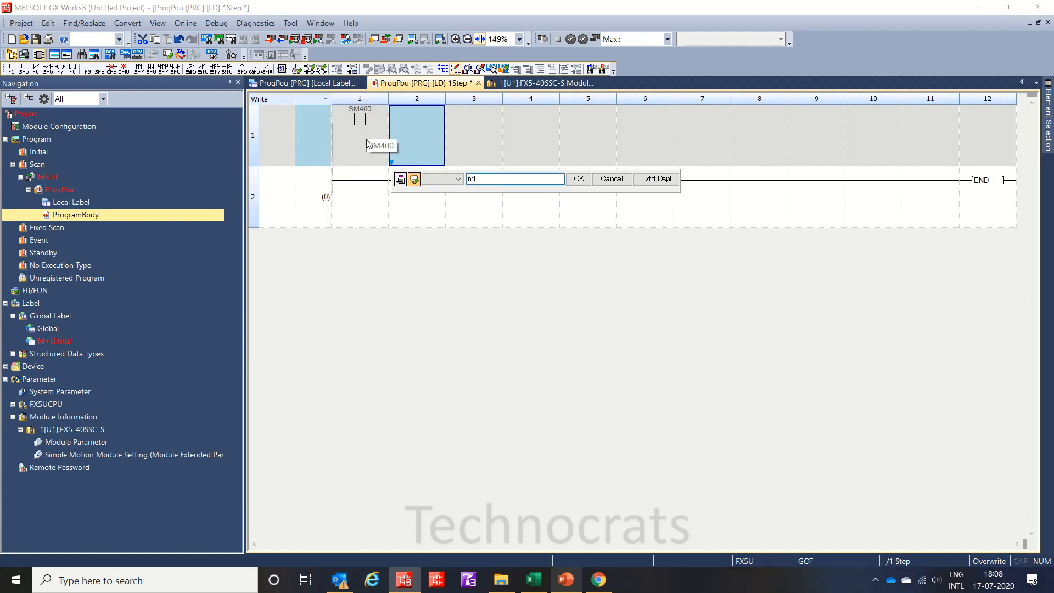
{"action": "type", "text": "out u1¥"}
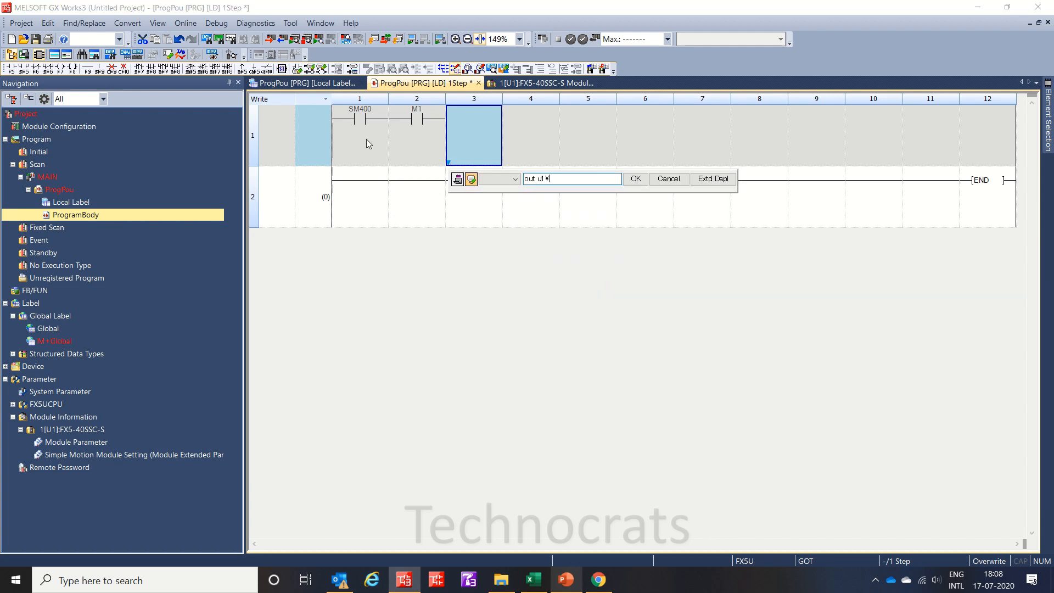
{"action": "type", "text": "g"}
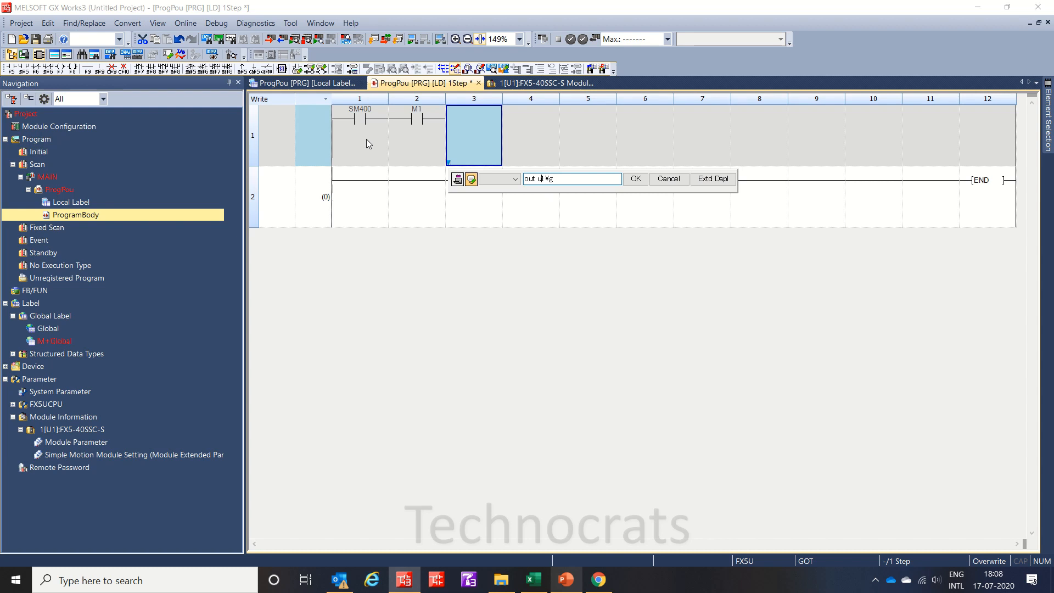
{"action": "mouse_move", "coordinate": [152, 168]}
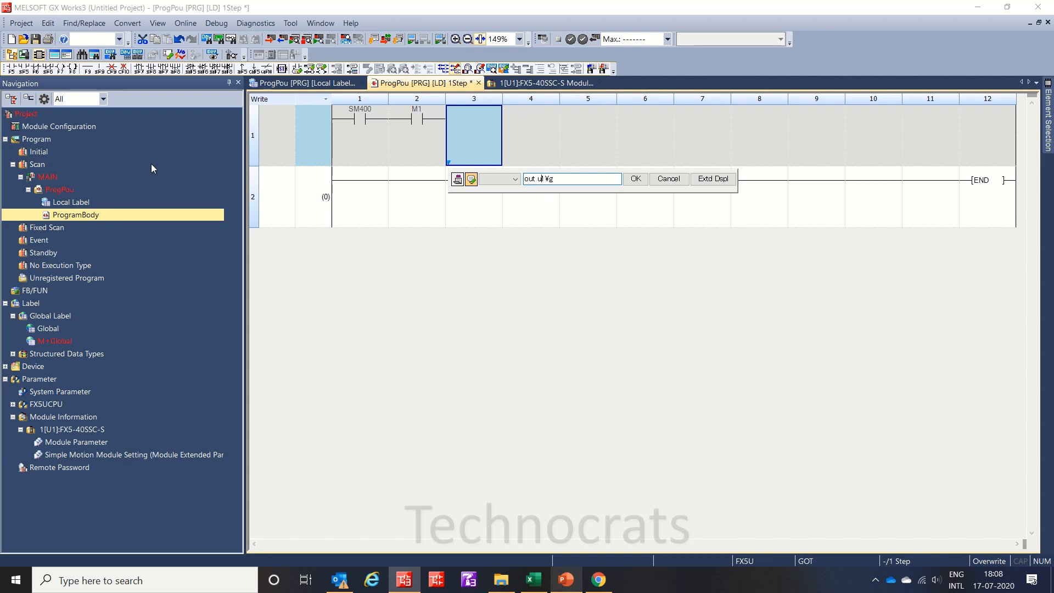
{"action": "mouse_move", "coordinate": [44, 437]}
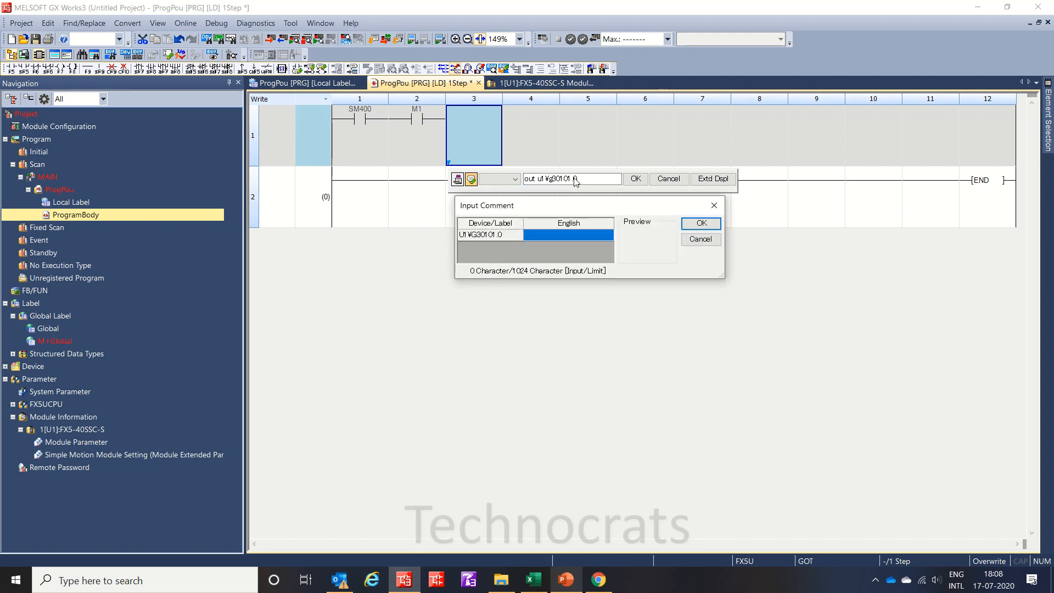
{"action": "left_click", "coordinate": [700, 223]}
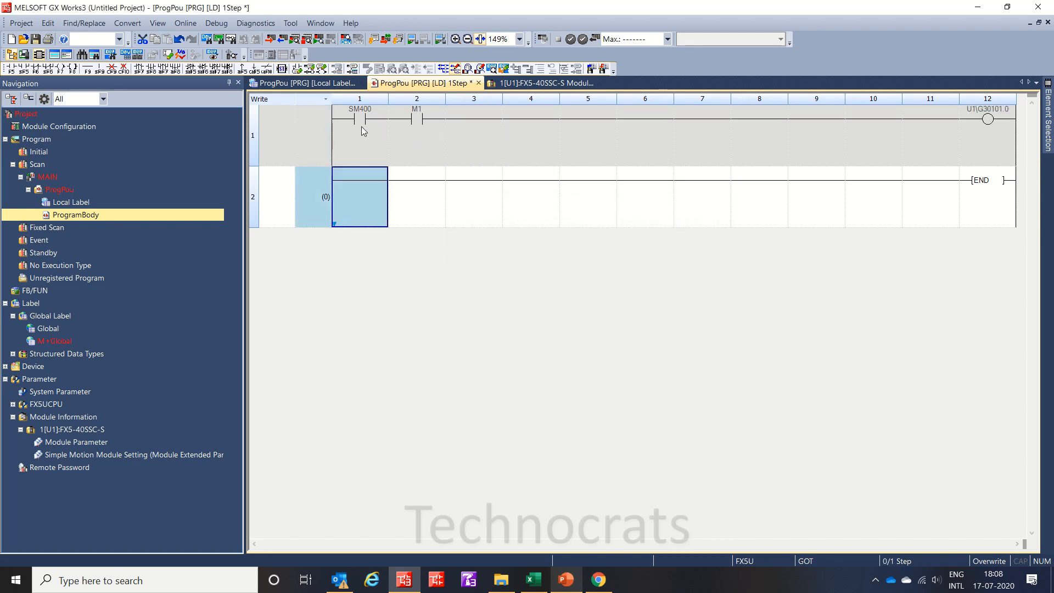
{"action": "left_click", "coordinate": [359, 135]}
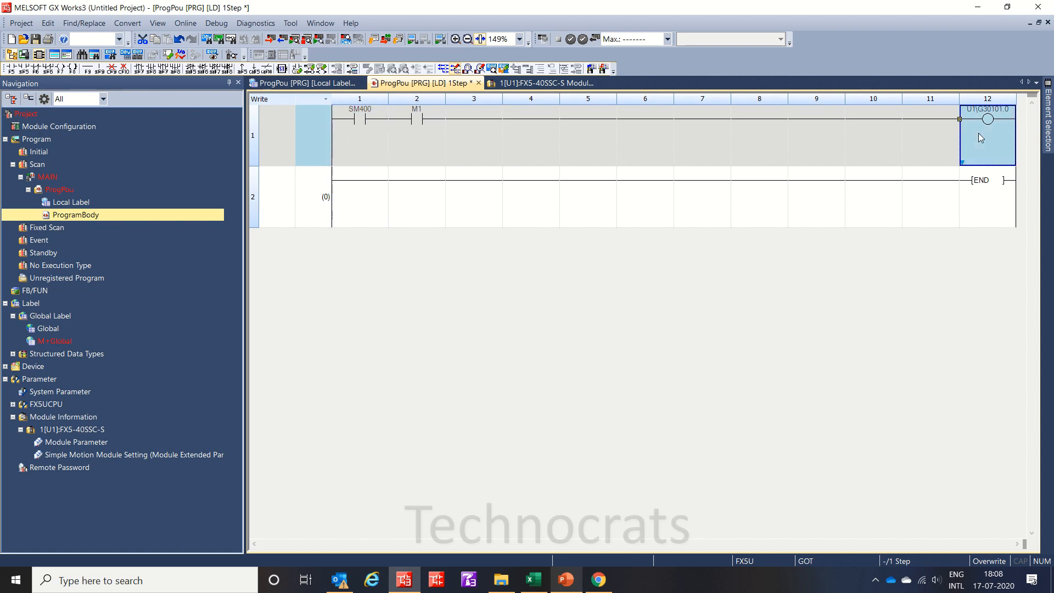
{"action": "mouse_move", "coordinate": [89, 368]}
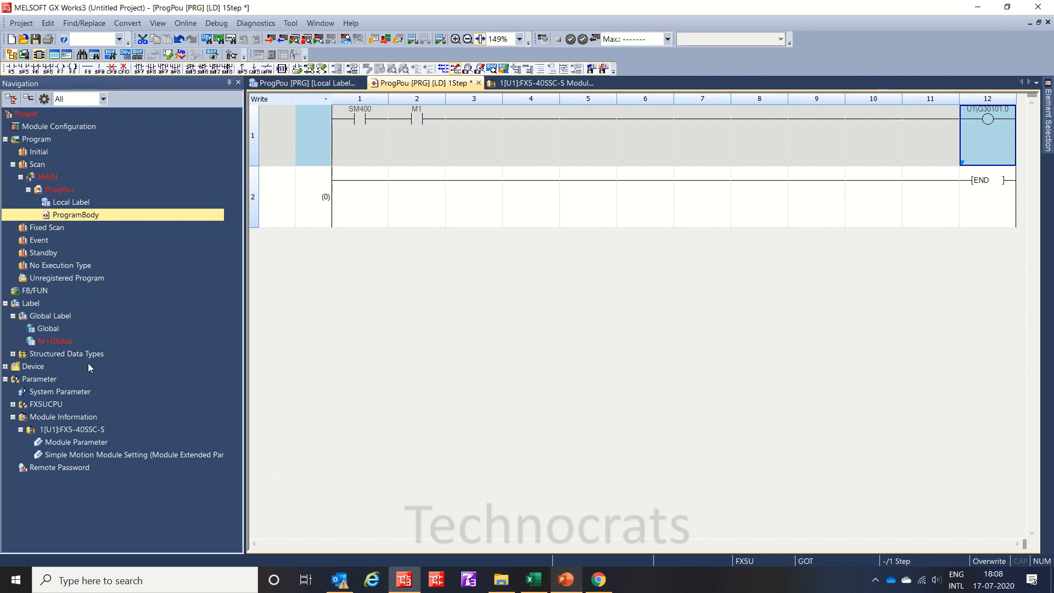
- Expand Device and Device Comment in the navigation tree to reveal the comment entries
{"action": "left_click", "coordinate": [33, 366]}
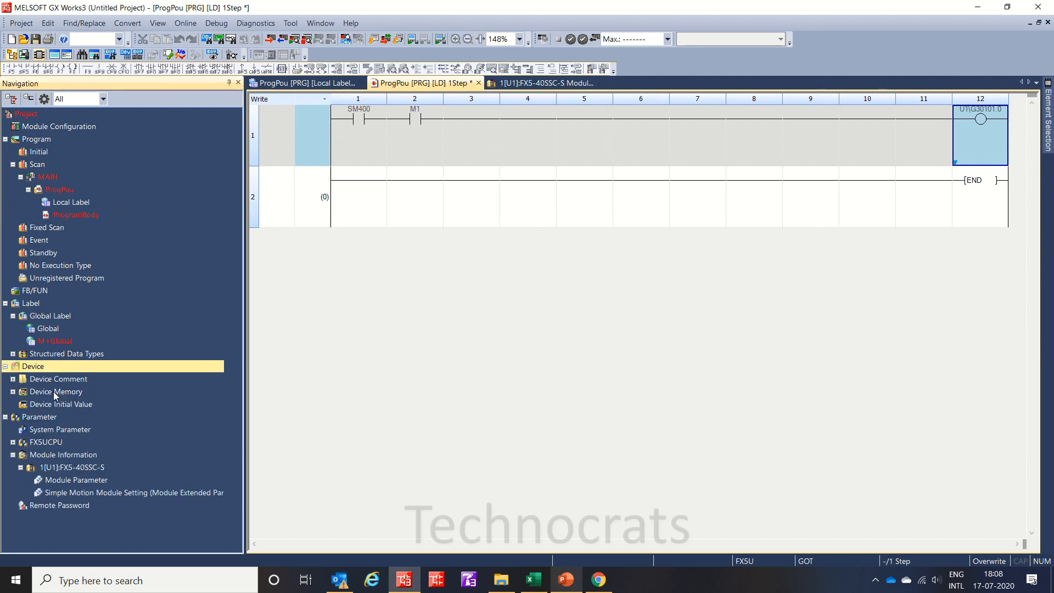
{"action": "left_click", "coordinate": [12, 379]}
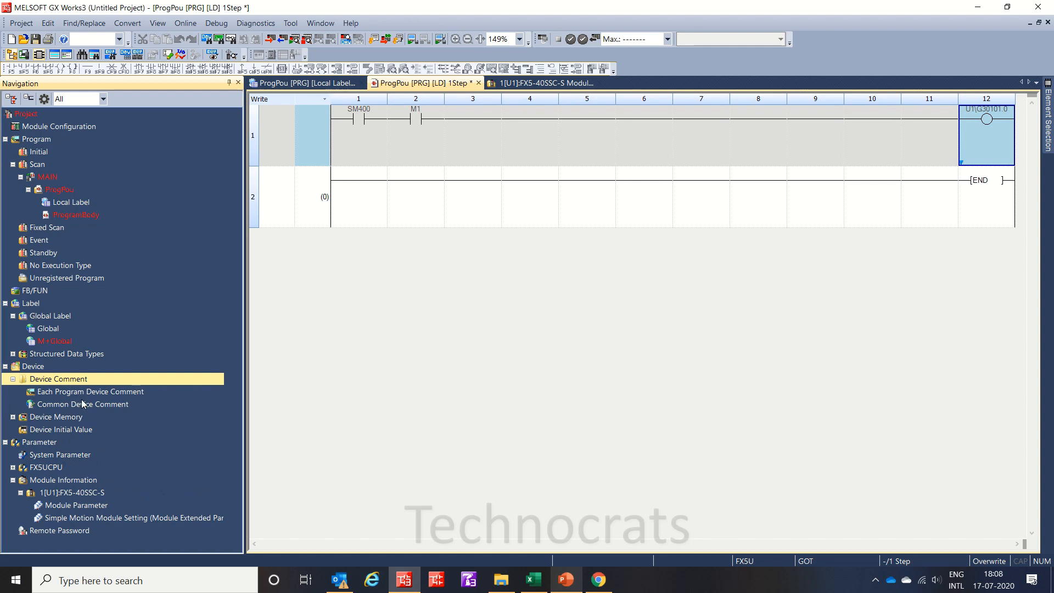
- Open the Common Device Comment table at device U1\G30101 and bring up the comment column actions
{"action": "double_click", "coordinate": [82, 404]}
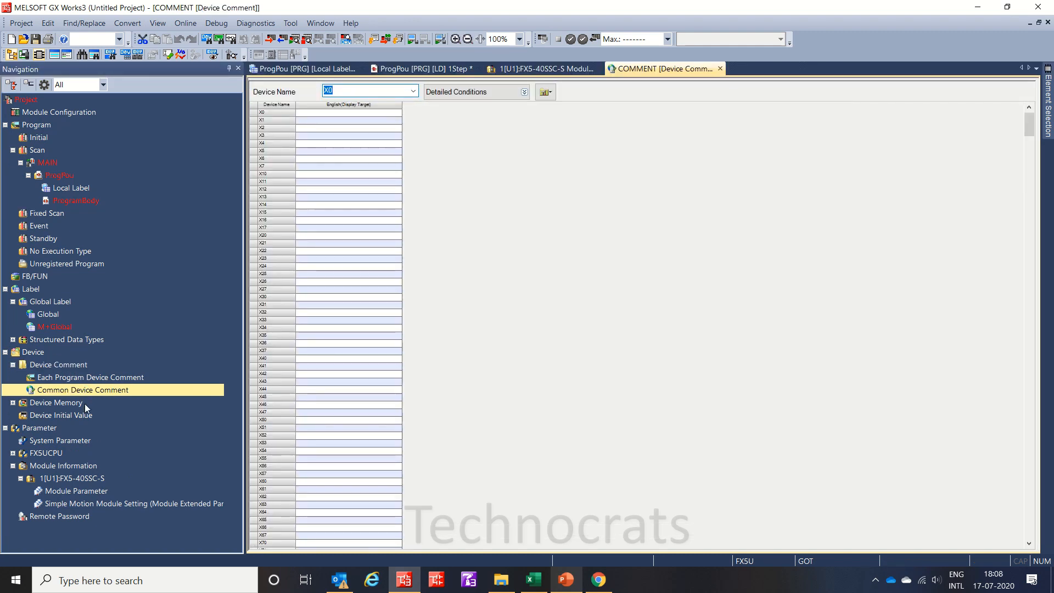
{"action": "type", "text": "u1"}
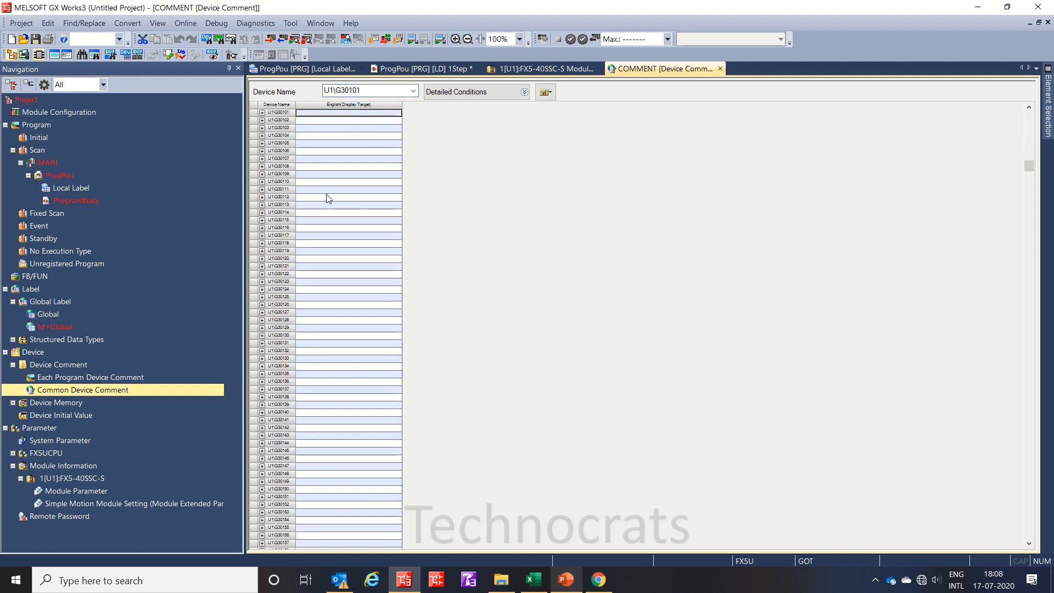
{"action": "right_click", "coordinate": [348, 251]}
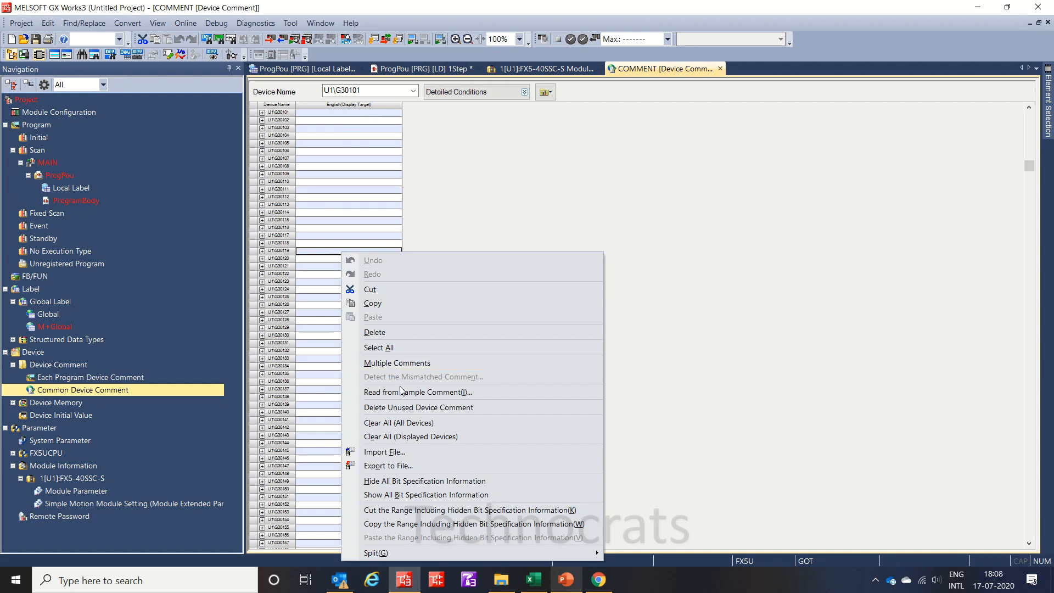
- Read English sample comments for Special Relay/Register and Intelligent Function Module 01H into the table
{"action": "left_click", "coordinate": [410, 393]}
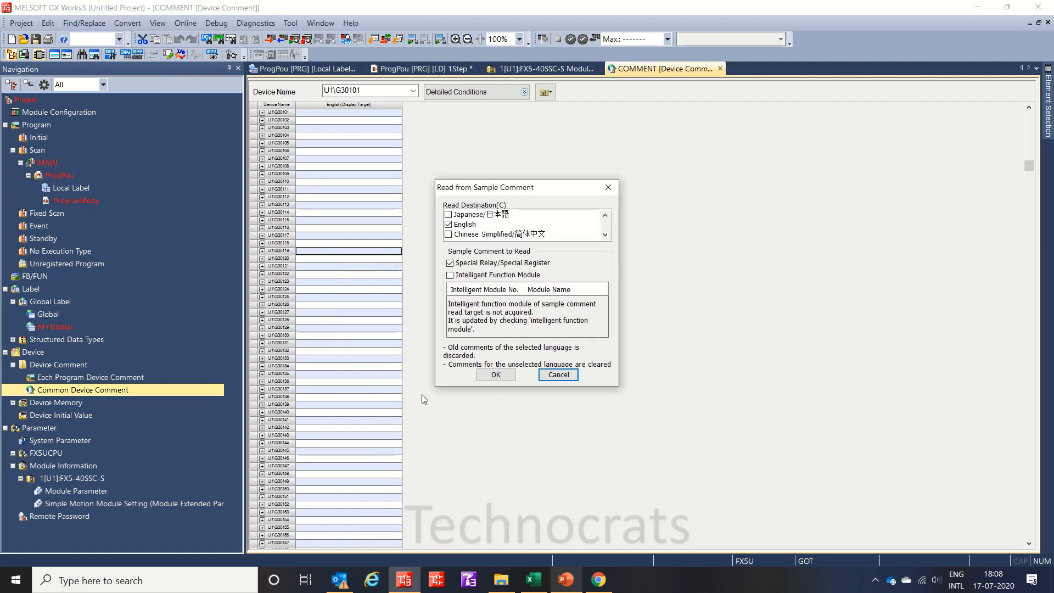
{"action": "mouse_move", "coordinate": [572, 256]}
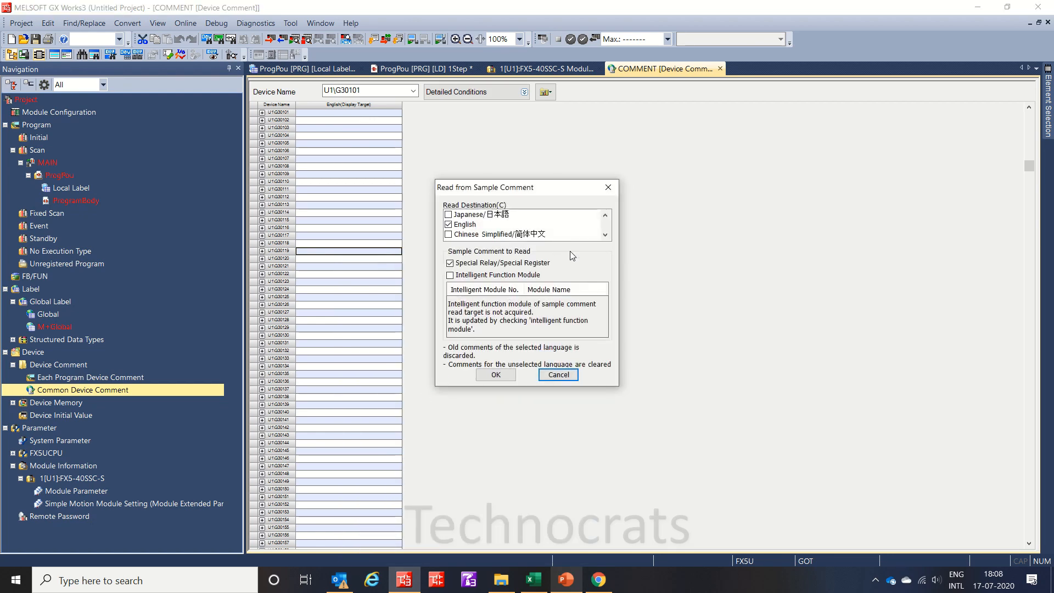
{"action": "mouse_move", "coordinate": [601, 242]}
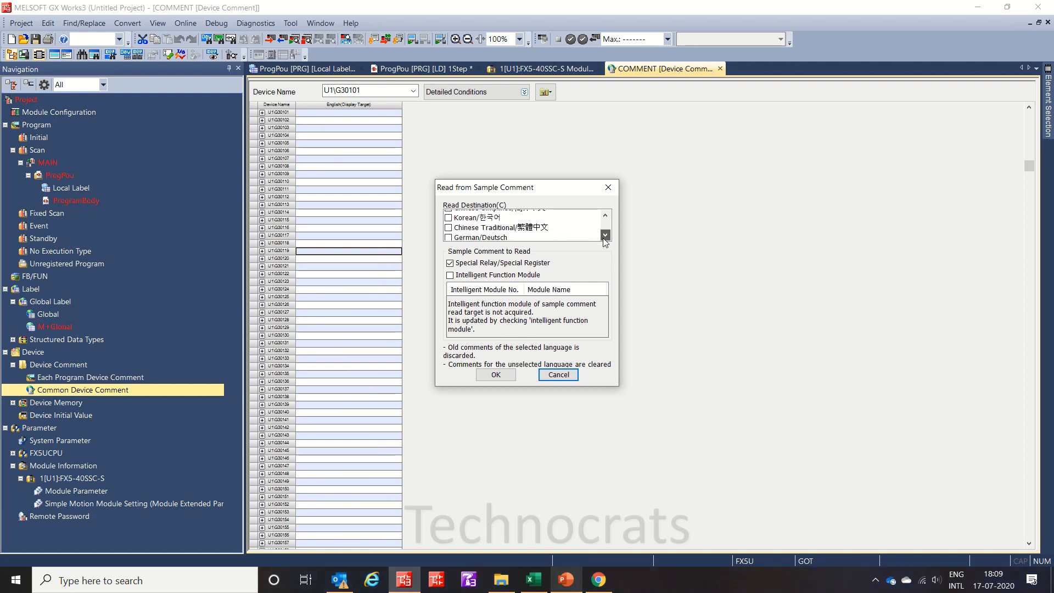
{"action": "left_click", "coordinate": [604, 215]}
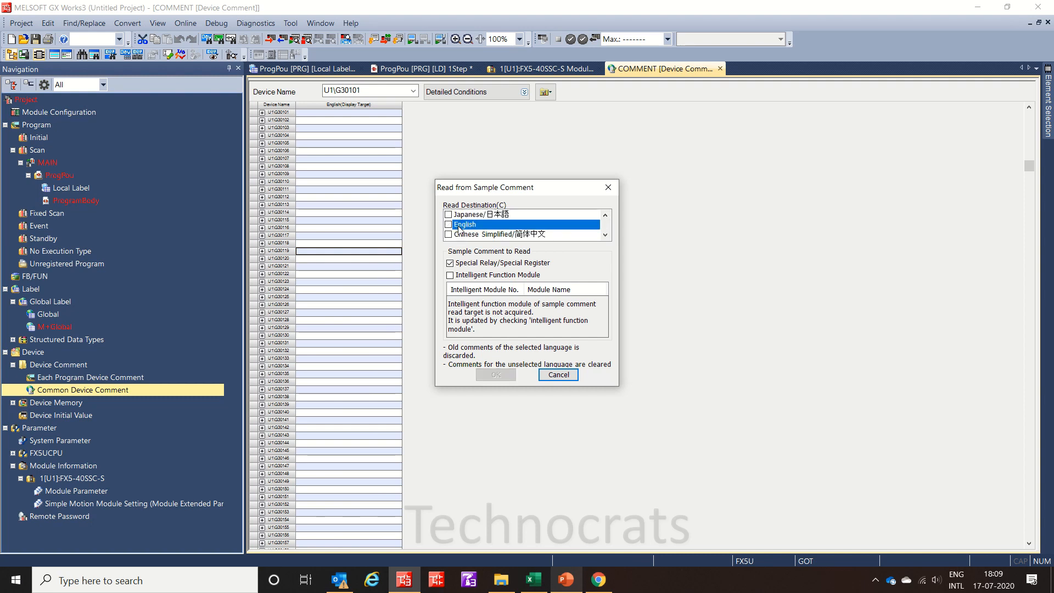
{"action": "left_click", "coordinate": [450, 224]}
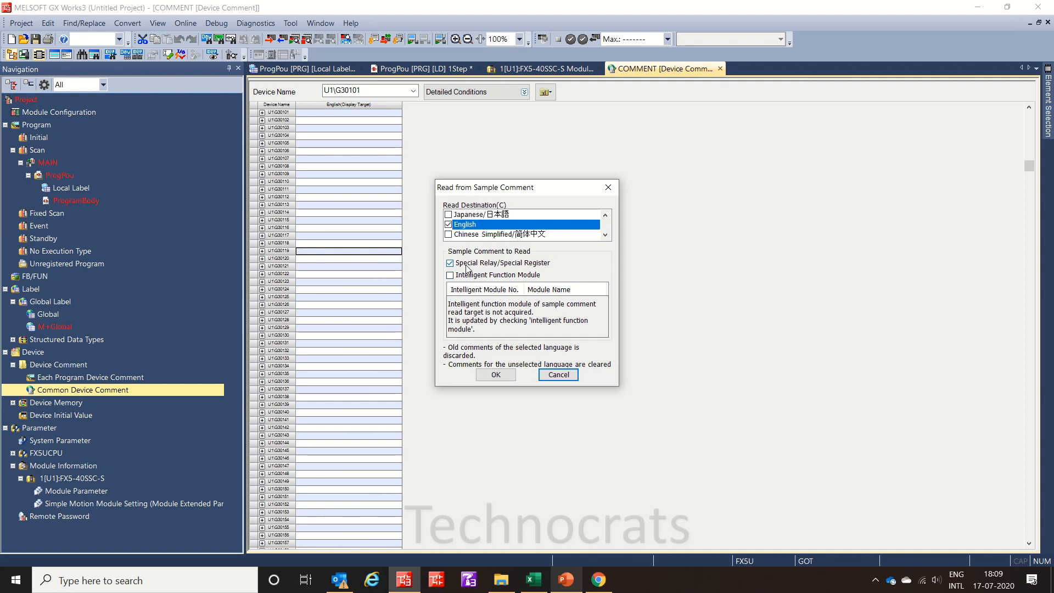
{"action": "mouse_move", "coordinate": [525, 267]}
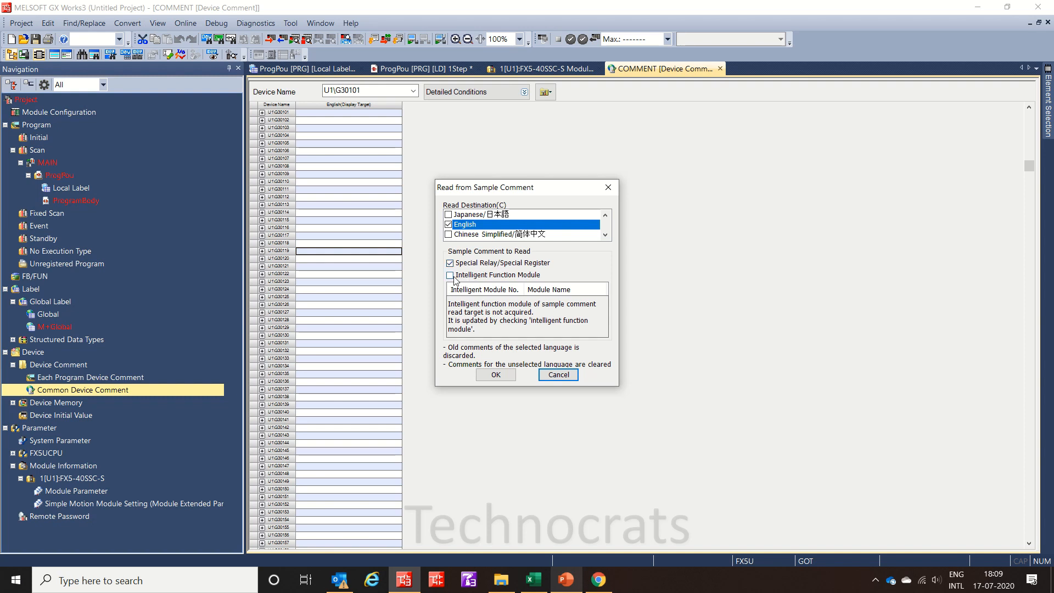
{"action": "left_click", "coordinate": [449, 275]}
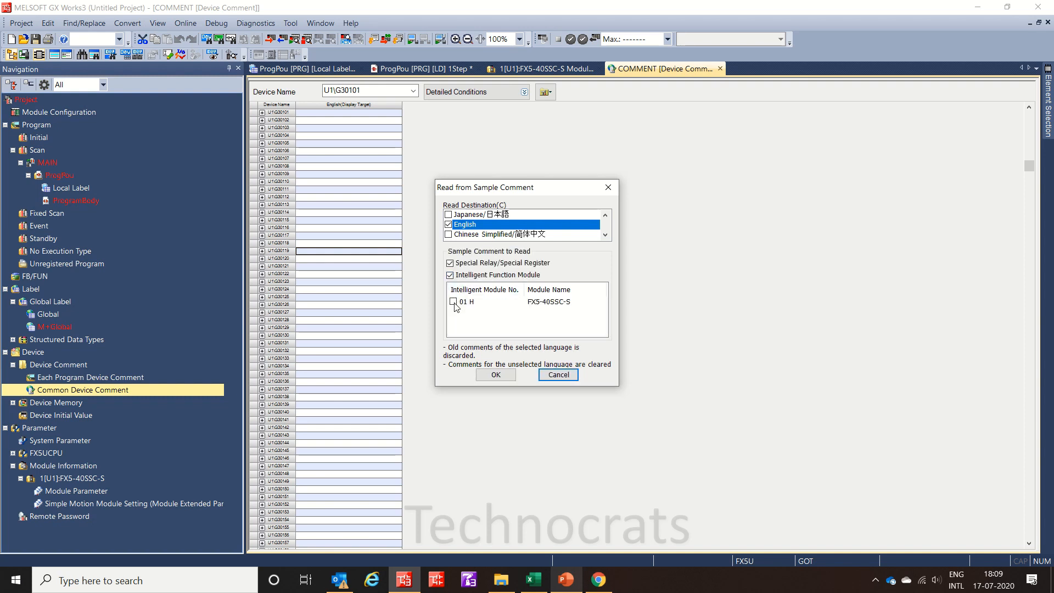
{"action": "mouse_move", "coordinate": [536, 301]}
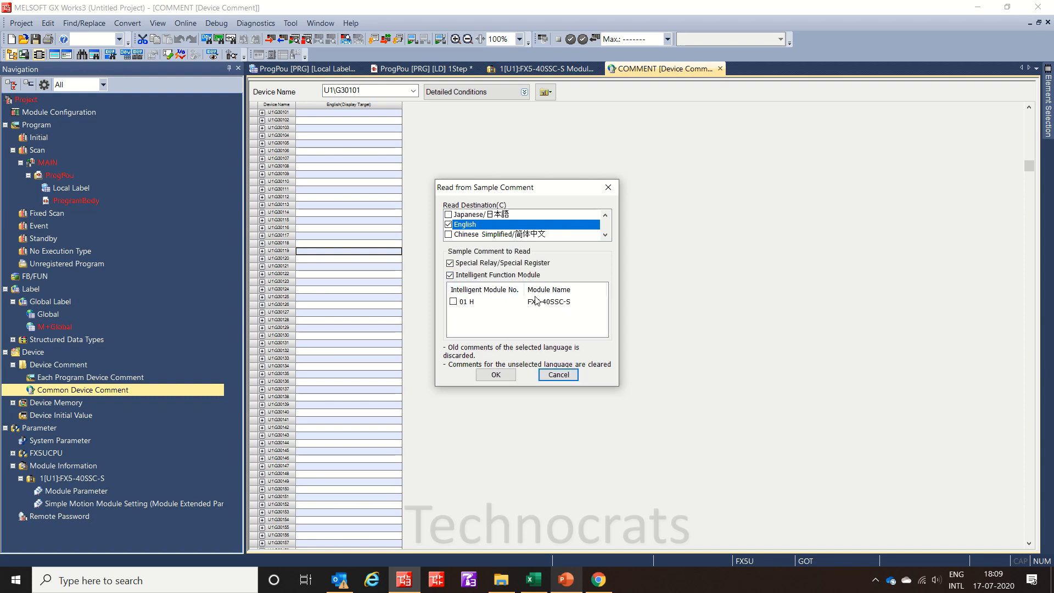
{"action": "left_click", "coordinate": [452, 301]}
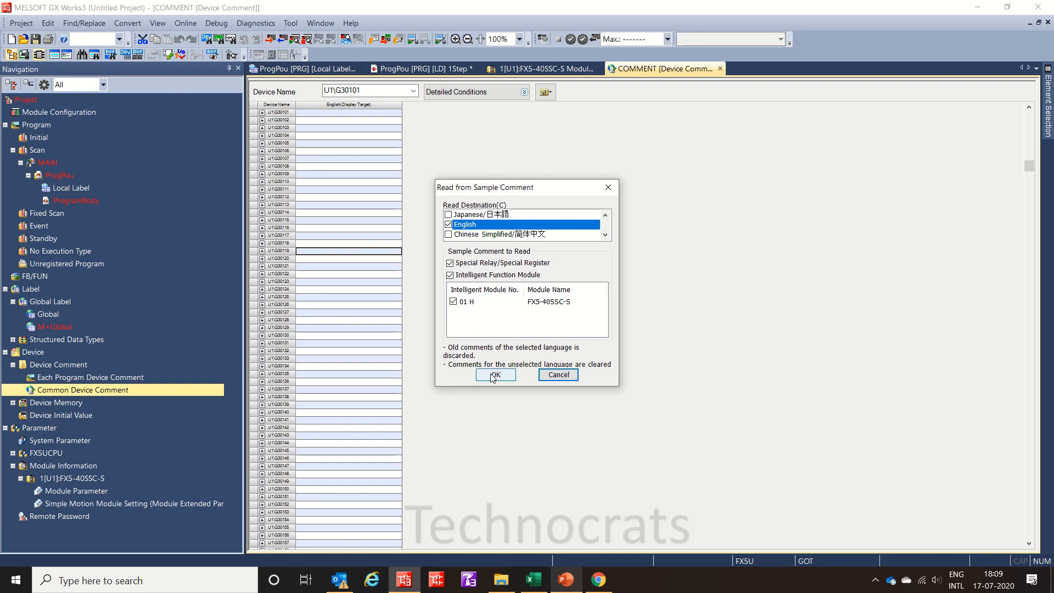
{"action": "left_click", "coordinate": [495, 374]}
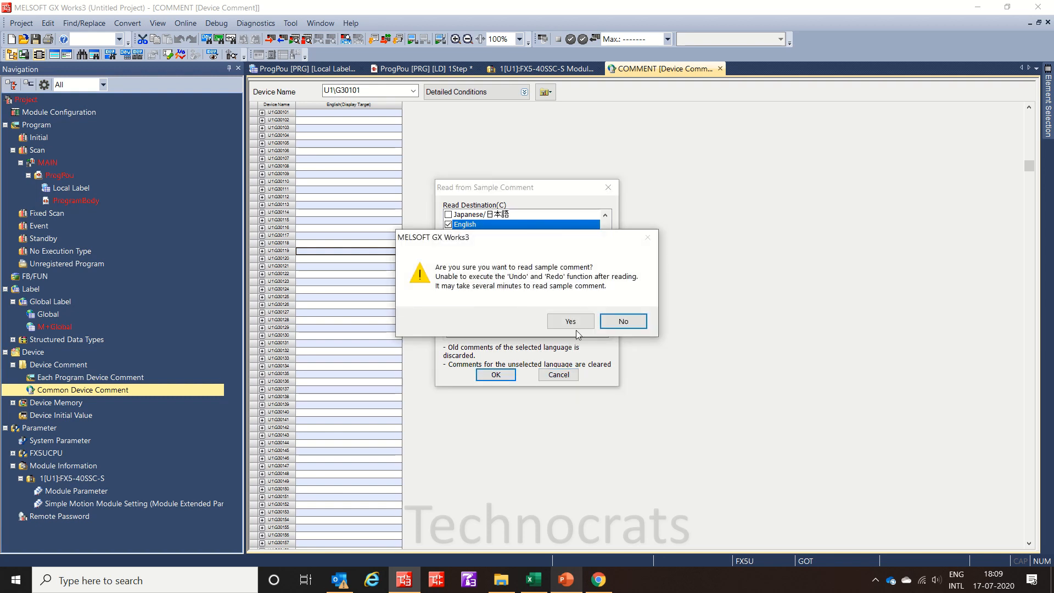
{"action": "left_click", "coordinate": [570, 321]}
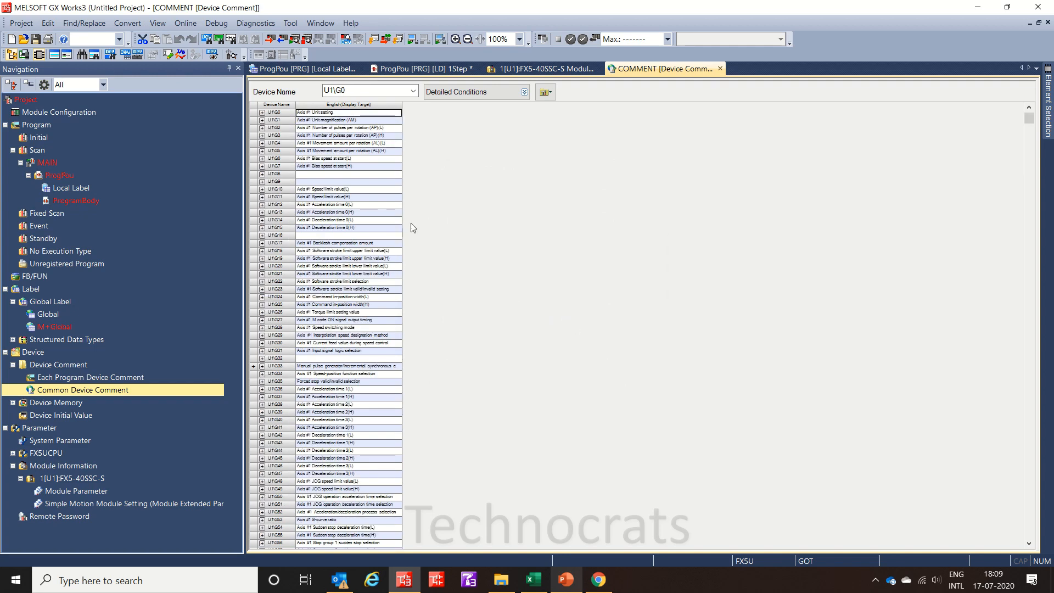
- Look up the comments for SM400 and U1\G30101, then return to the ProgPou [LD] ladder program
{"action": "left_click", "coordinate": [369, 91]}
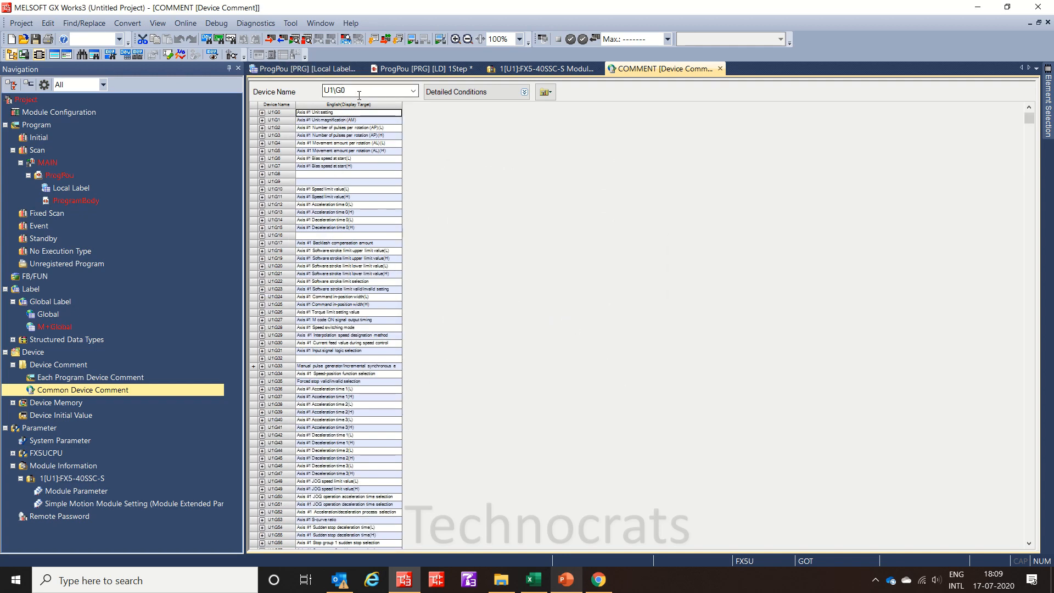
{"action": "type", "text": "sm"}
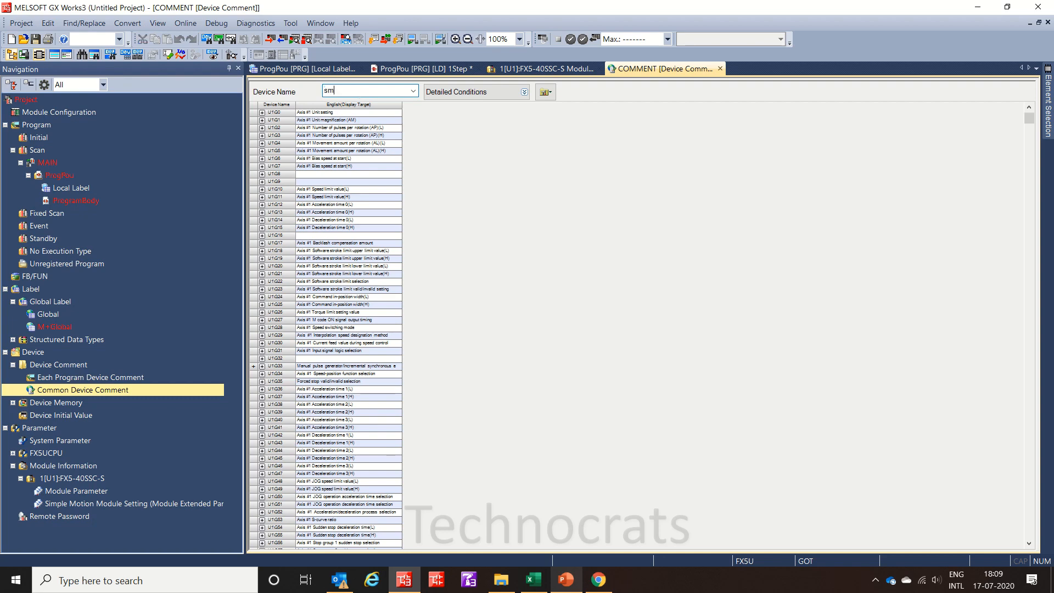
{"action": "type", "text": "SM400"}
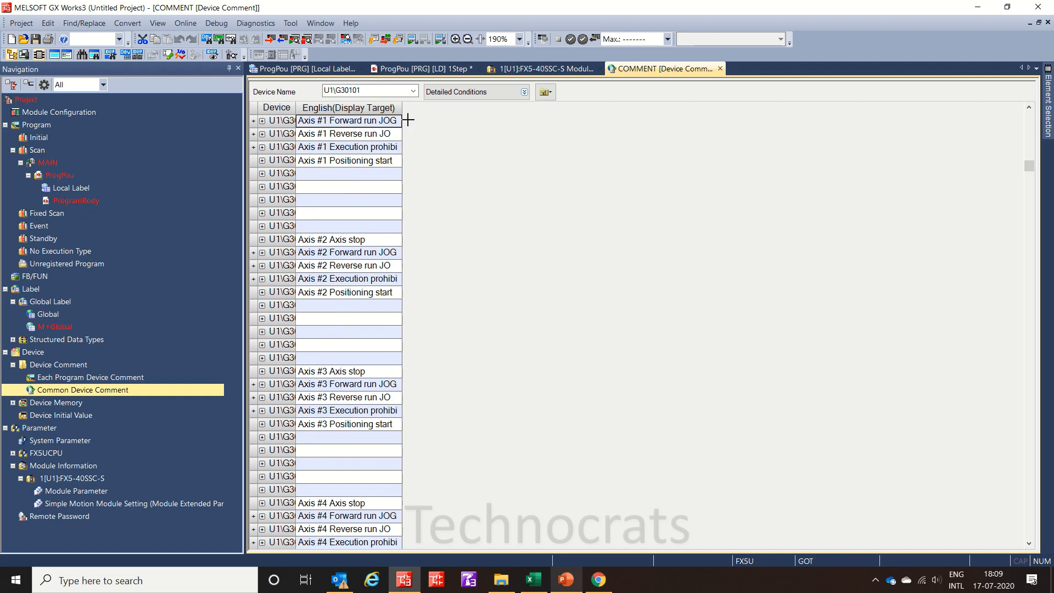
{"action": "left_click", "coordinate": [424, 69]}
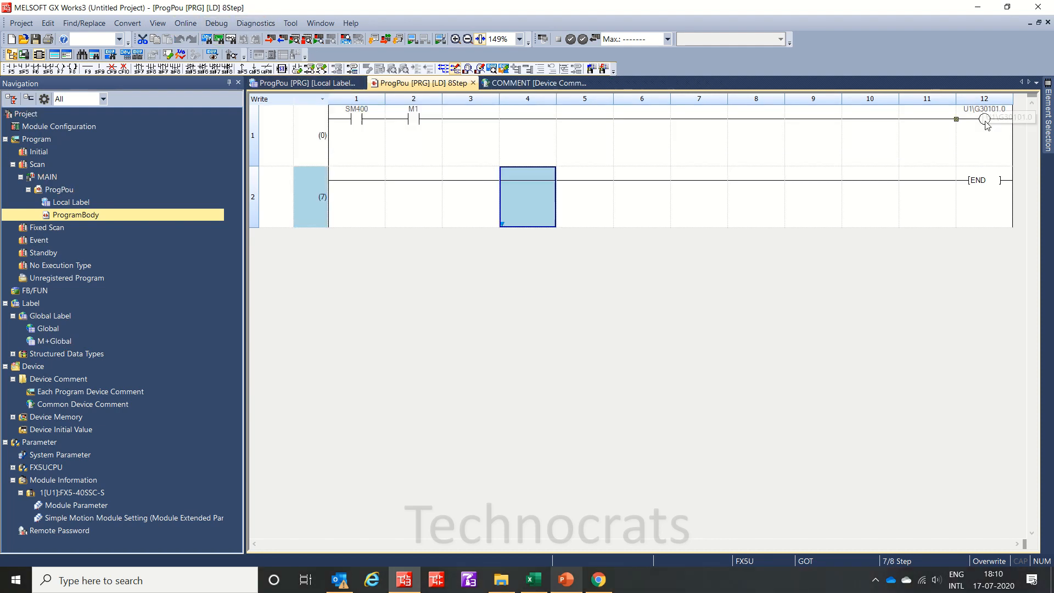
- Display device comments on the rung: Always ON for SM400 and Axis #1 Forward run JOG start on the coil
{"action": "double_click", "coordinate": [984, 119]}
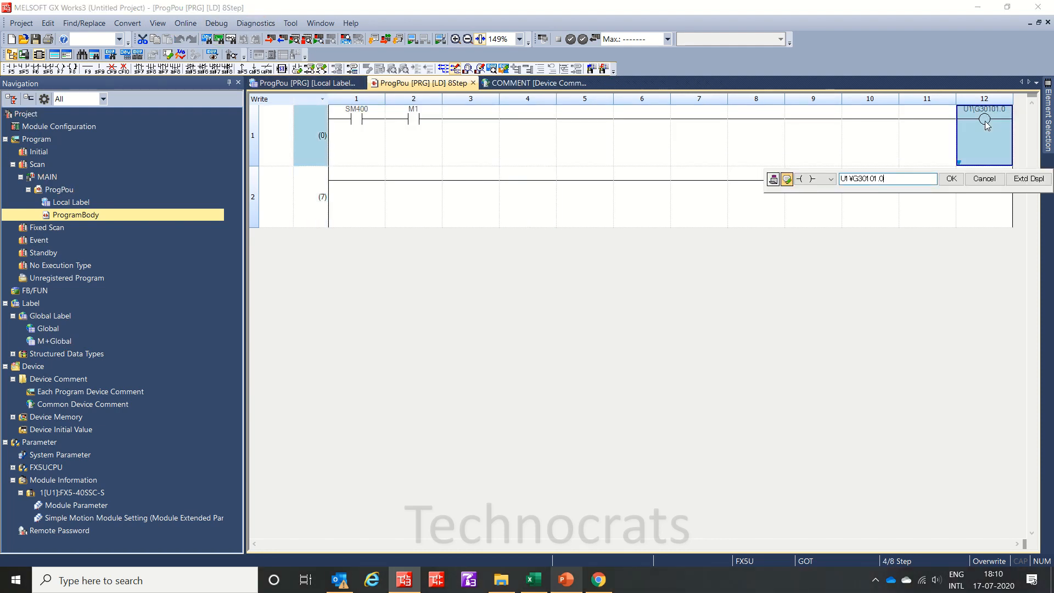
{"action": "type", "text": "U"}
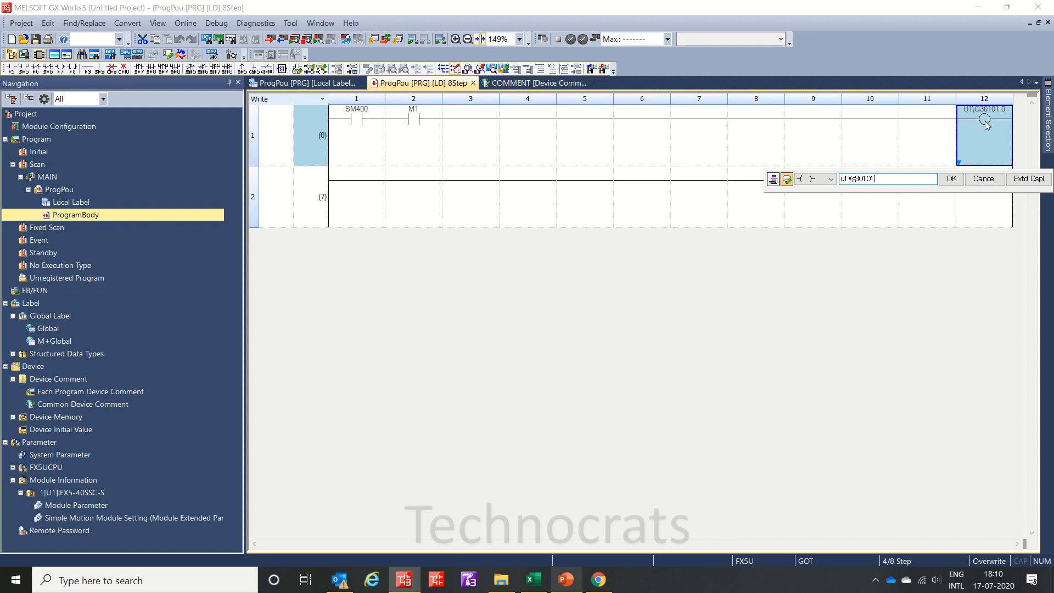
{"action": "left_click", "coordinate": [786, 178]}
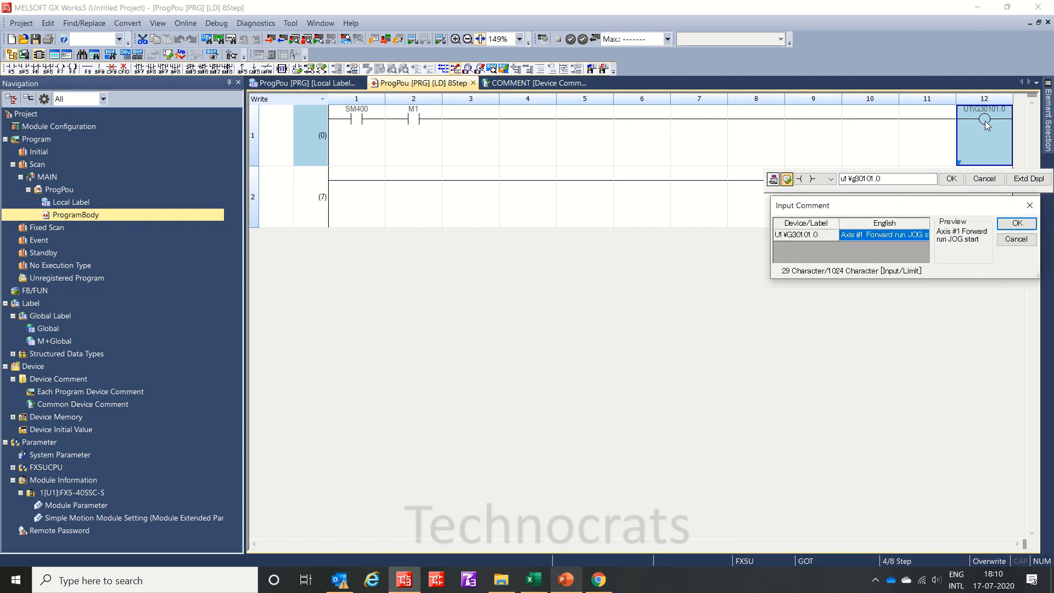
{"action": "left_click", "coordinate": [1016, 223]}
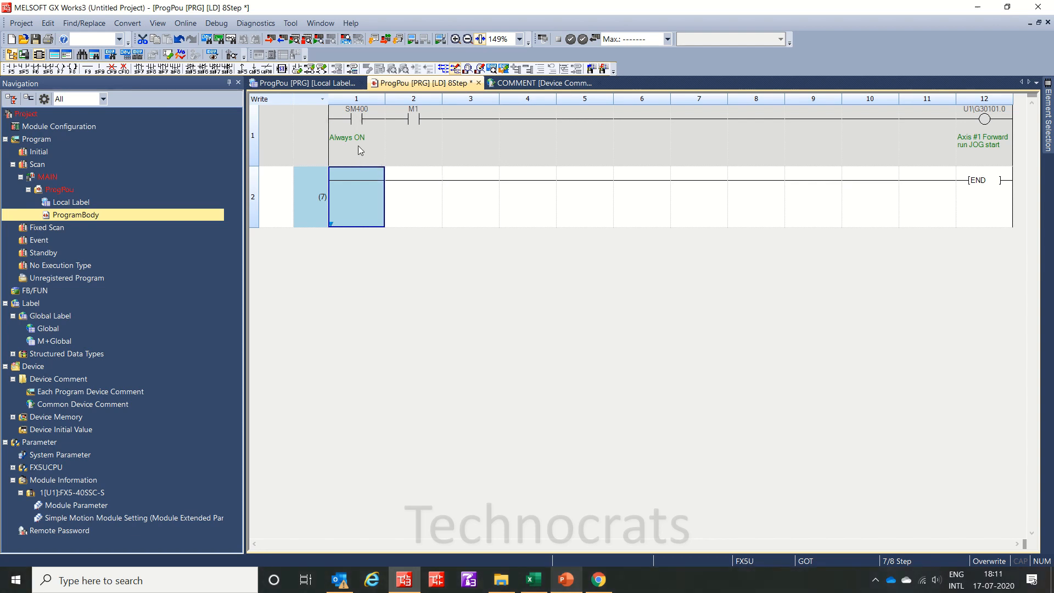
{"action": "left_click", "coordinate": [984, 128]}
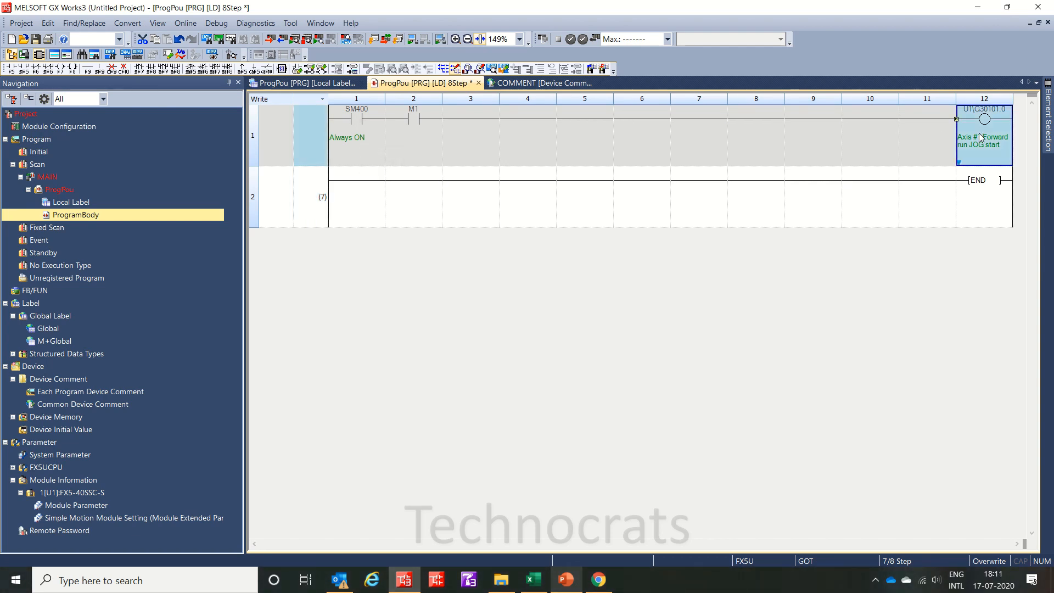
{"action": "type", "text": "sm"}
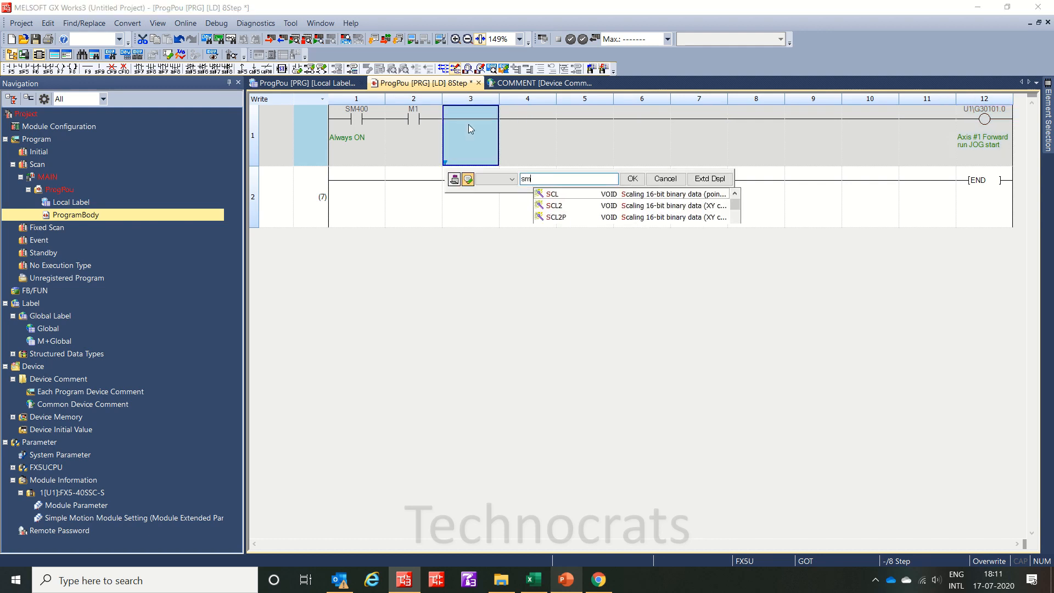